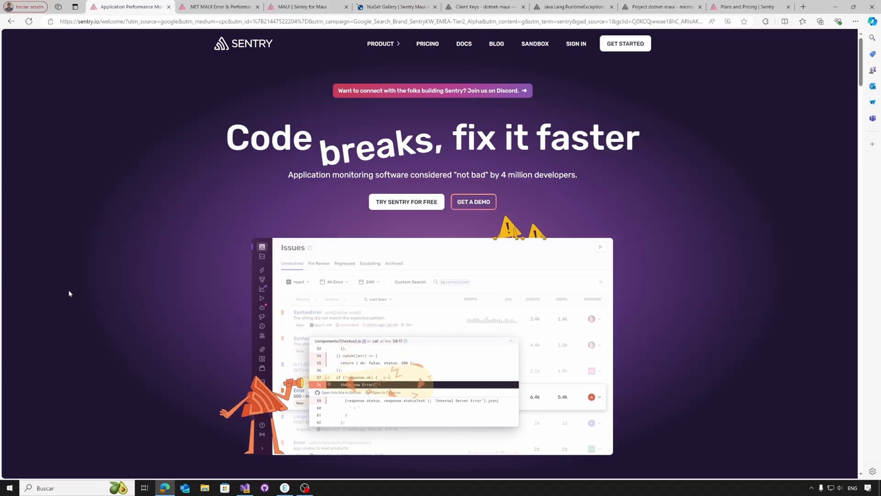
Step: Scroll through the homepage's product and error monitoring overview, then switch to the .NET MAUI monitoring page
{"action": "scroll", "scroll_direction": "down", "scroll_amount": 3}
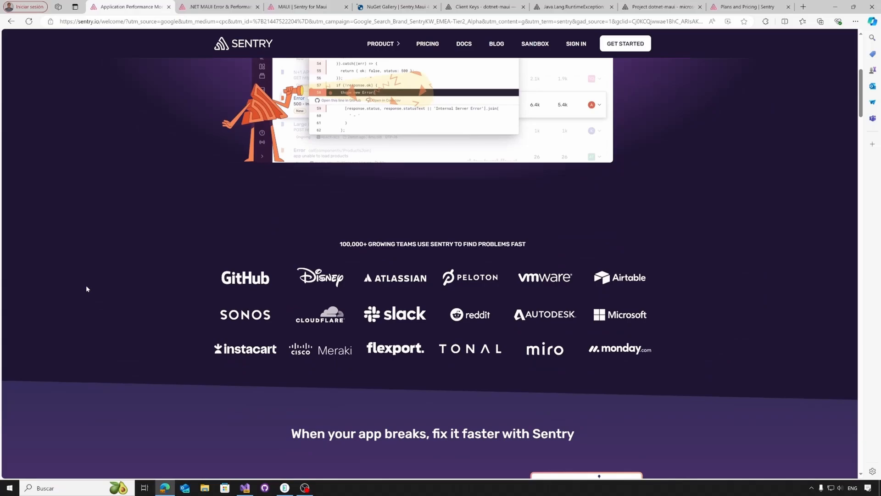
{"action": "scroll", "scroll_direction": "down", "scroll_amount": 3}
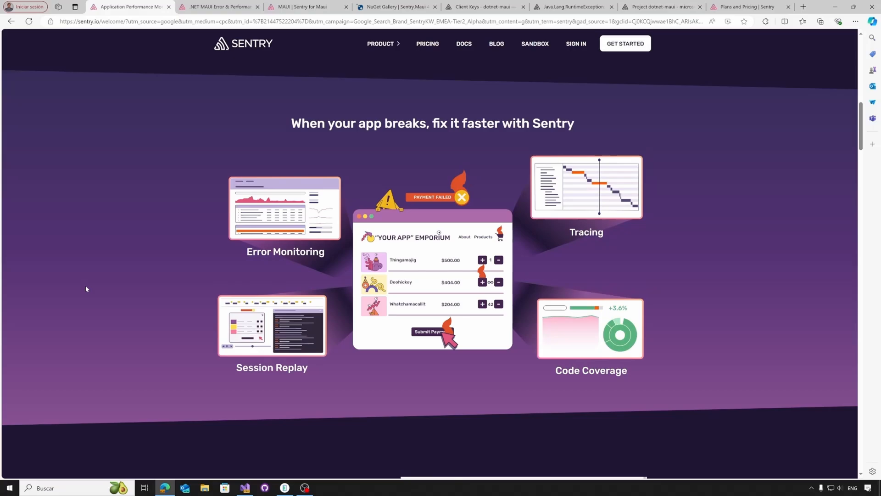
{"action": "scroll", "scroll_direction": "down", "scroll_amount": 3}
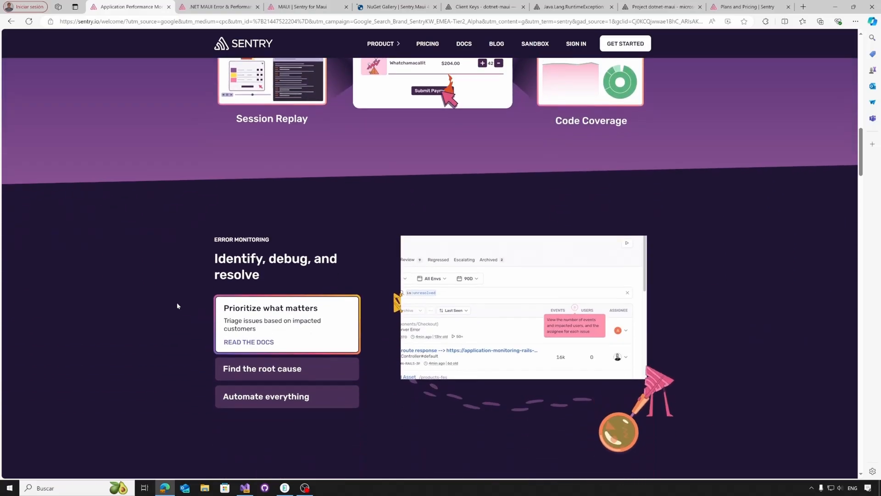
{"action": "scroll", "scroll_direction": "down", "scroll_amount": 3}
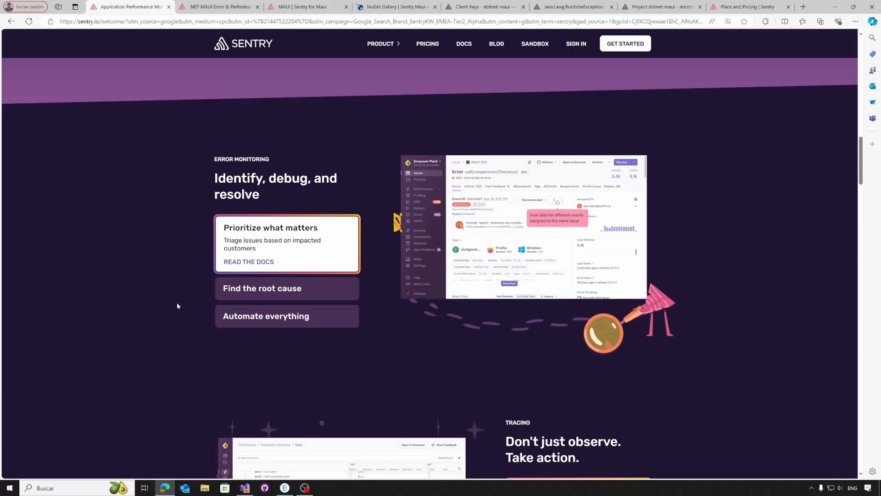
{"action": "left_click", "coordinate": [219, 6]}
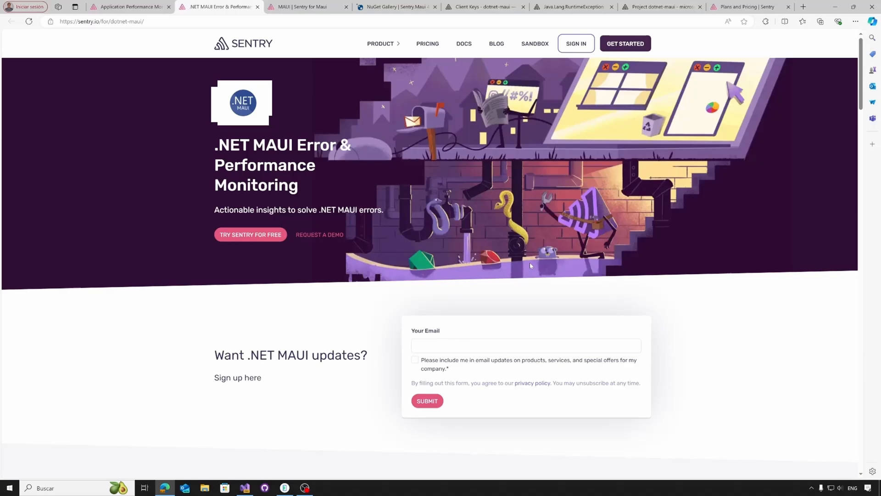
Step: Copy the 'dotnet add package Sentry.Maui' command from Getting Started, then switch to the NuGet Gallery listing
{"action": "scroll", "scroll_direction": "down", "scroll_amount": 3}
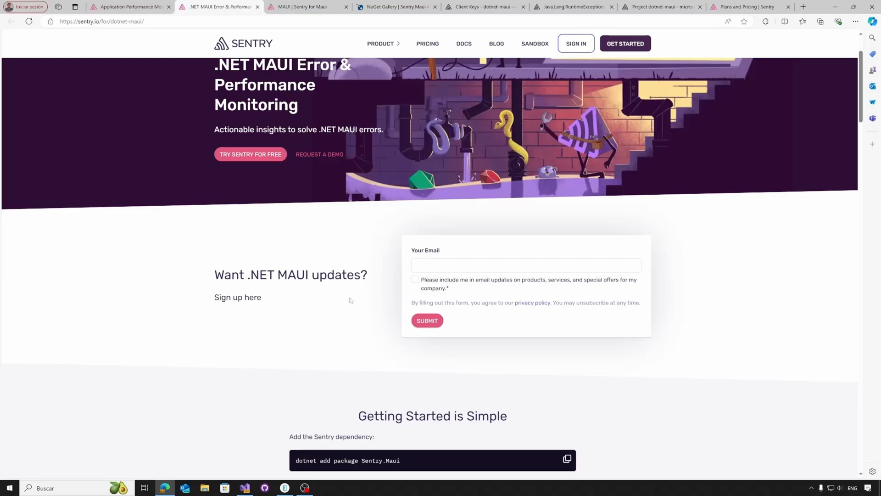
{"action": "scroll", "scroll_direction": "down", "scroll_amount": 3}
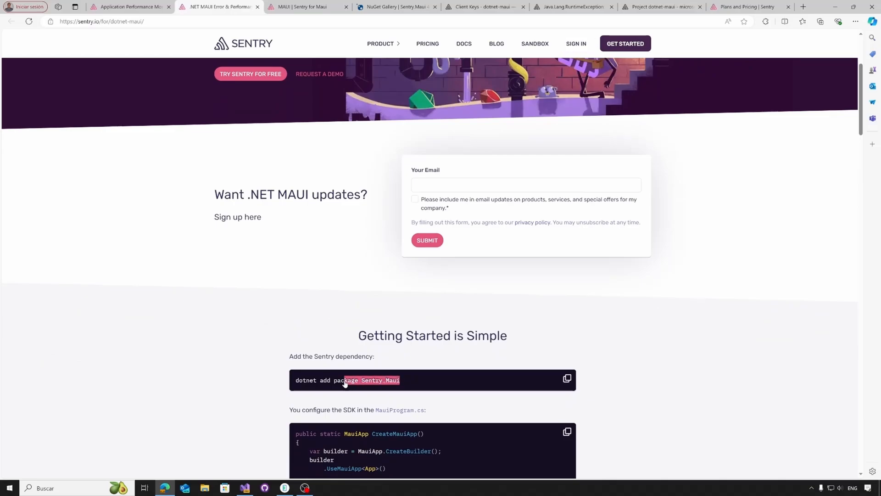
{"action": "left_click", "coordinate": [566, 379]}
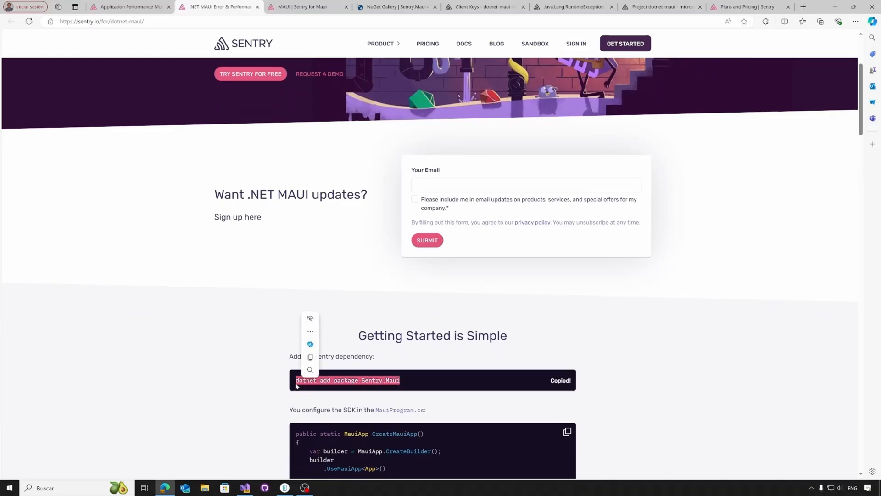
{"action": "left_click", "coordinate": [397, 6]}
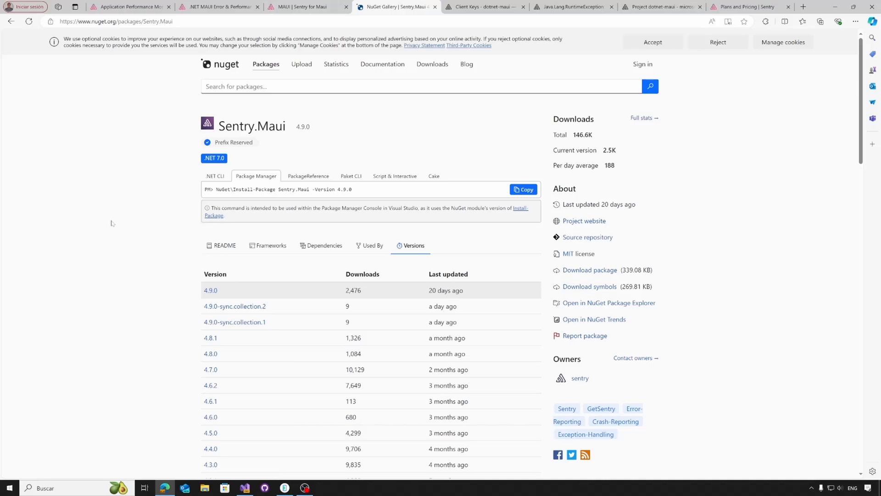
{"action": "mouse_move", "coordinate": [92, 236]}
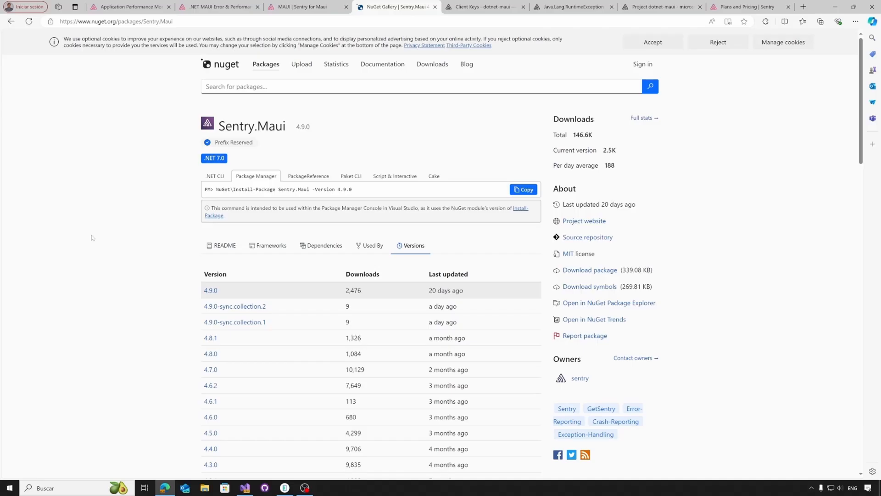
Step: Leave the Sentry.Maui 4.9.0 NuGet page and switch to the Visual Studio project via the taskbar
{"action": "left_click", "coordinate": [244, 487]}
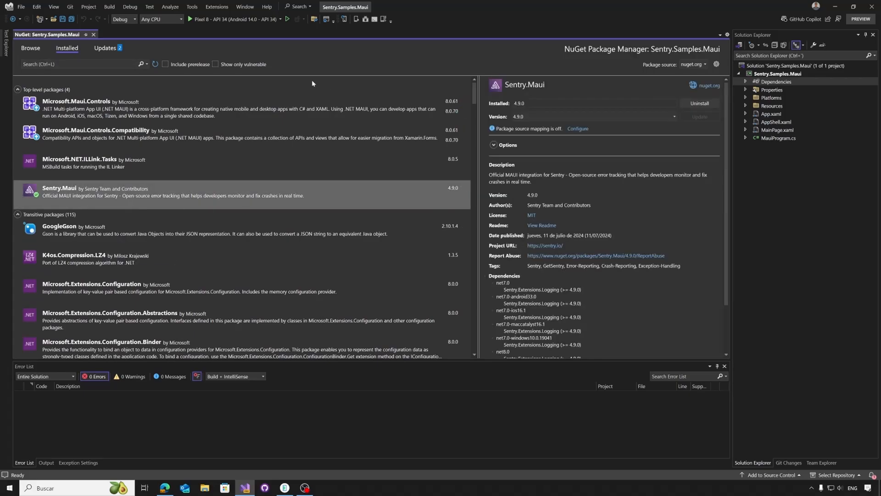
Step: Confirm Sentry.Maui 4.9.0 in the Installed packages list, then close the NuGet: Sentry.Samples.Maui window
{"action": "scroll", "scroll_direction": "down", "scroll_amount": 3}
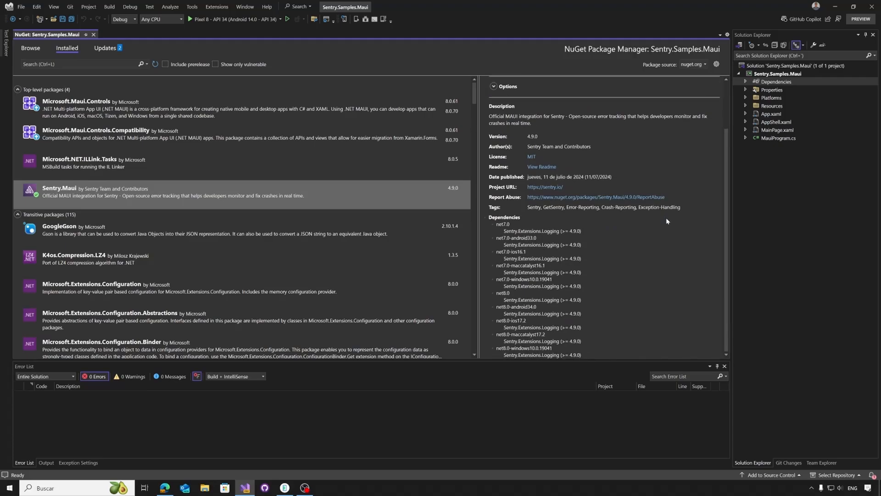
{"action": "mouse_move", "coordinate": [90, 40]}
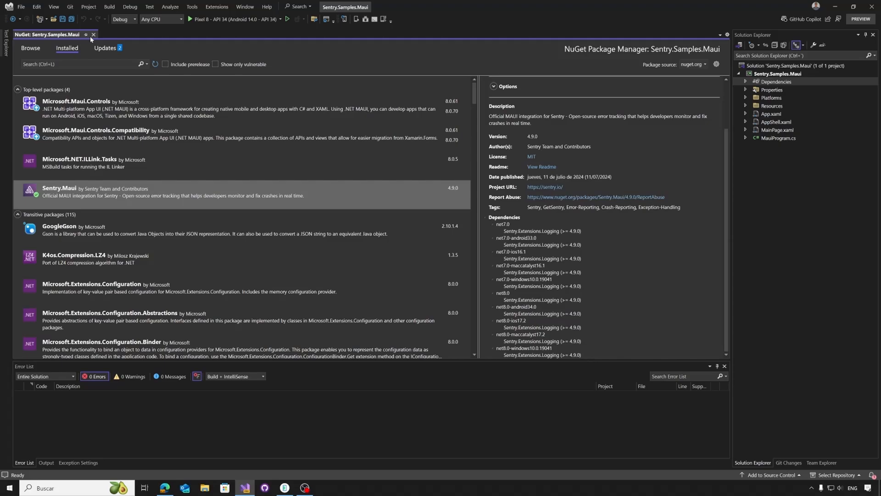
{"action": "left_click", "coordinate": [94, 34]}
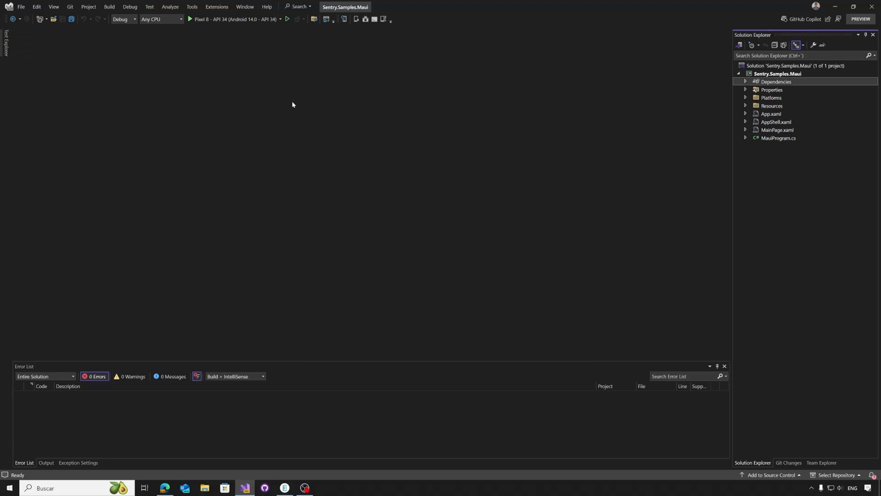
Step: Return to the browser and scroll the 'MAUI | Sentry for Maui' guide to its Install and Configure sections
{"action": "left_click", "coordinate": [164, 487]}
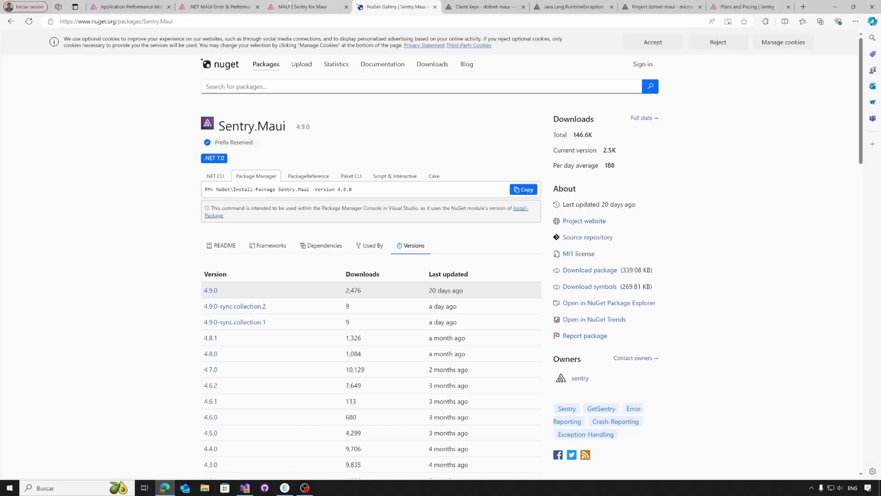
{"action": "left_click", "coordinate": [307, 6]}
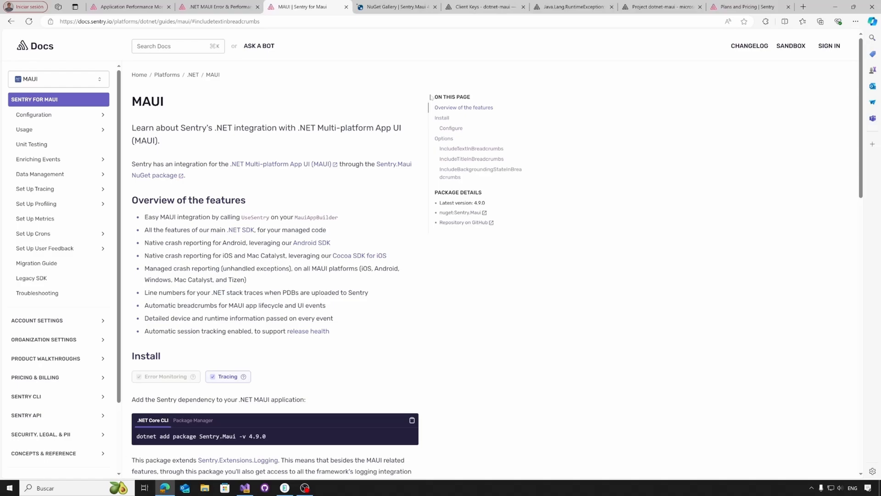
{"action": "scroll", "scroll_direction": "down", "scroll_amount": 3}
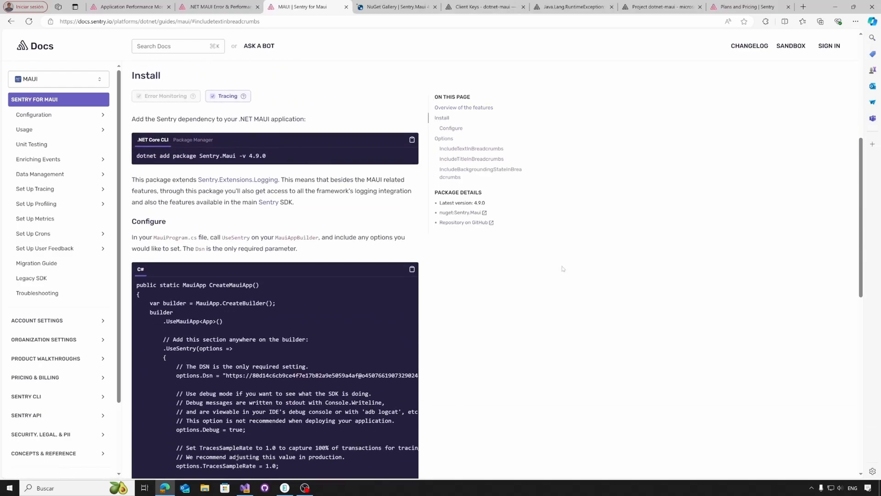
{"action": "mouse_move", "coordinate": [555, 278]}
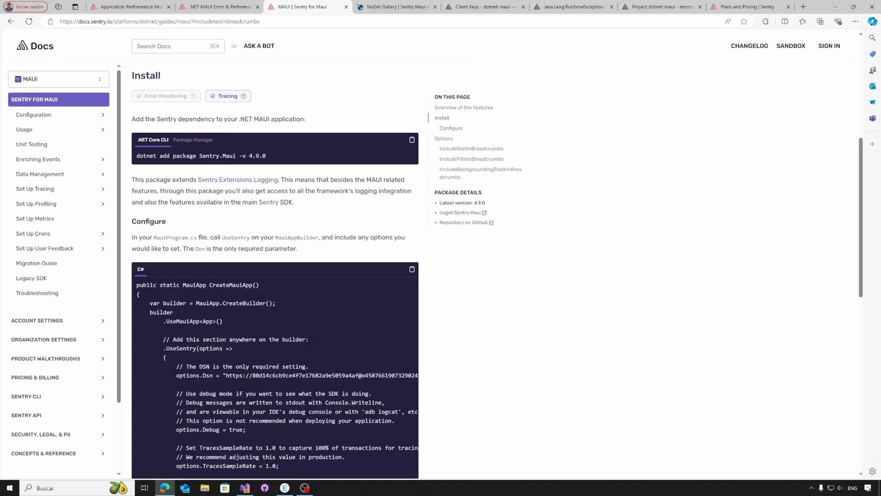
Step: Compare the project's Client Keys (DSN) settings against the UseSentry snippet in the MAUI guide
{"action": "left_click", "coordinate": [484, 6]}
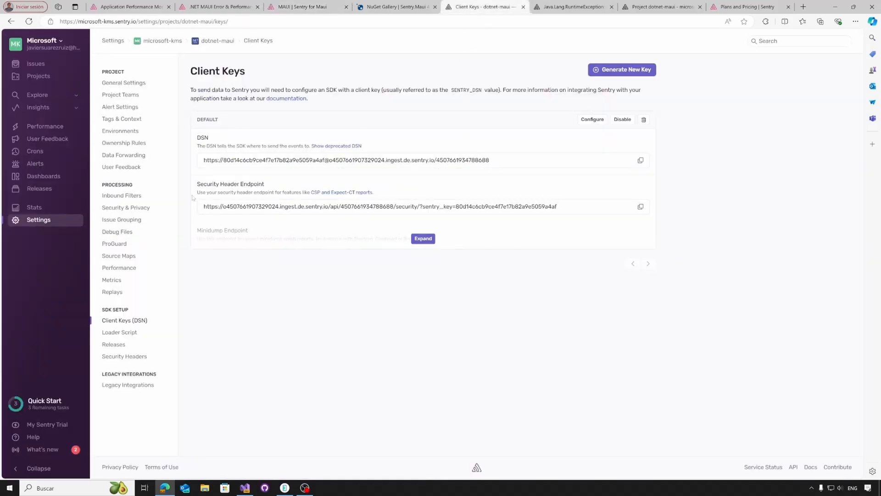
{"action": "mouse_move", "coordinate": [200, 142]}
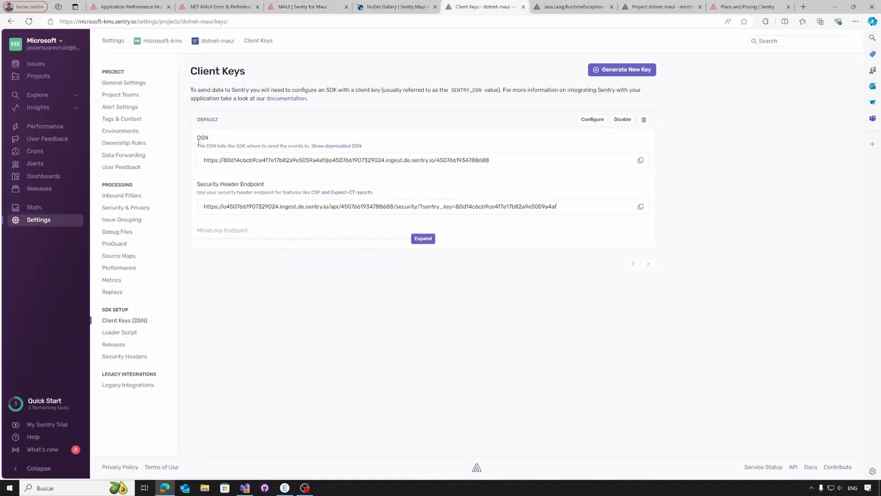
{"action": "left_click", "coordinate": [394, 6]}
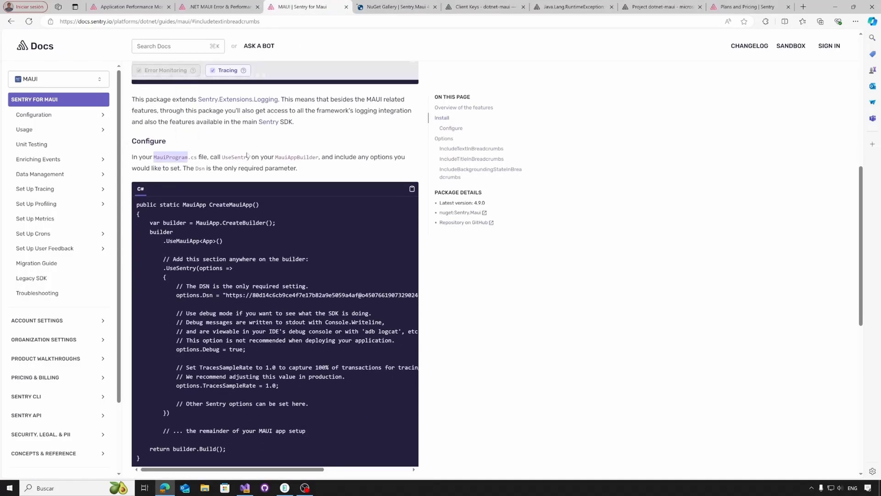
{"action": "scroll", "scroll_direction": "down", "scroll_amount": 3}
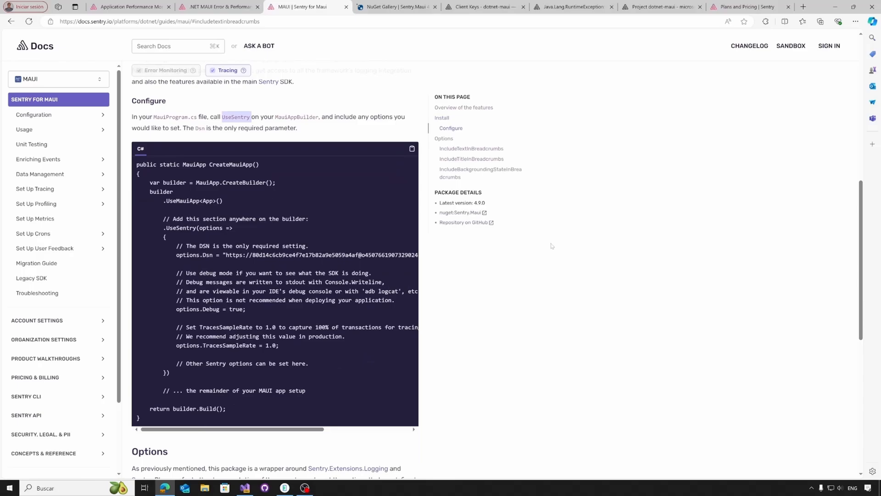
{"action": "mouse_move", "coordinate": [590, 284]}
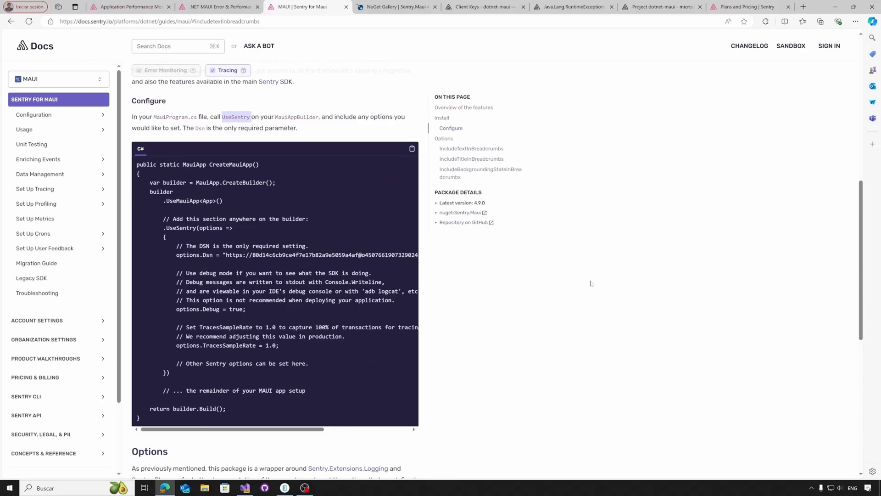
{"action": "mouse_move", "coordinate": [590, 284]}
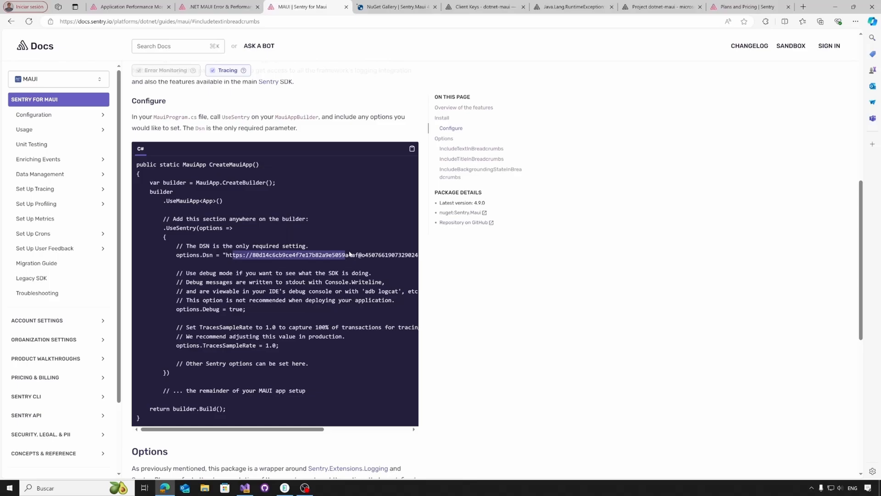
{"action": "mouse_move", "coordinate": [308, 6]}
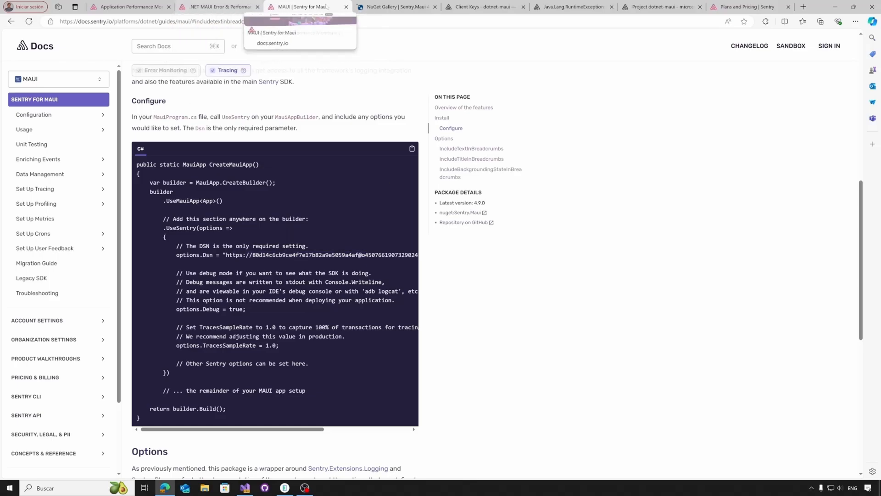
{"action": "left_click", "coordinate": [484, 7]}
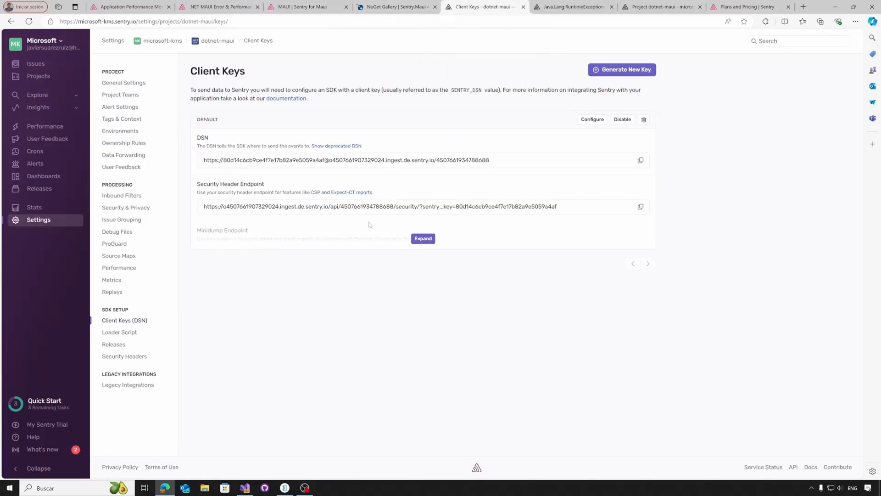
Step: Copy the project's DSN from Client Keys and switch to the Visual Studio project
{"action": "left_click", "coordinate": [640, 160]}
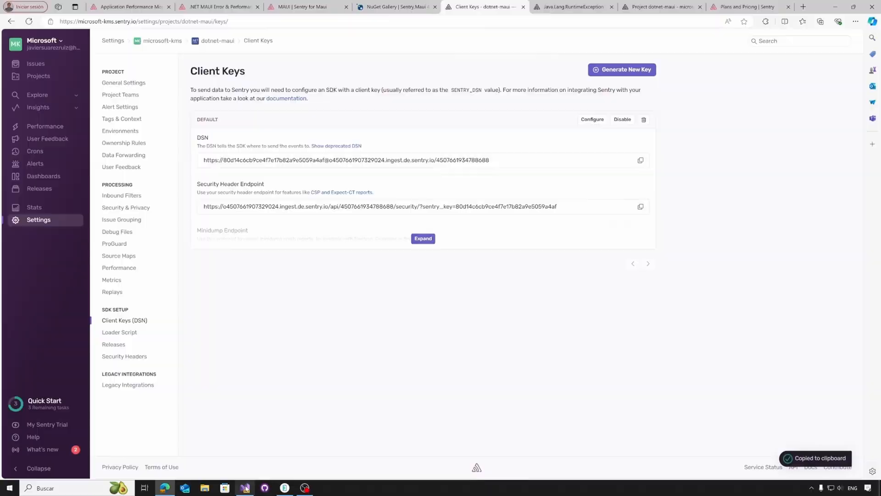
{"action": "left_click", "coordinate": [244, 487]}
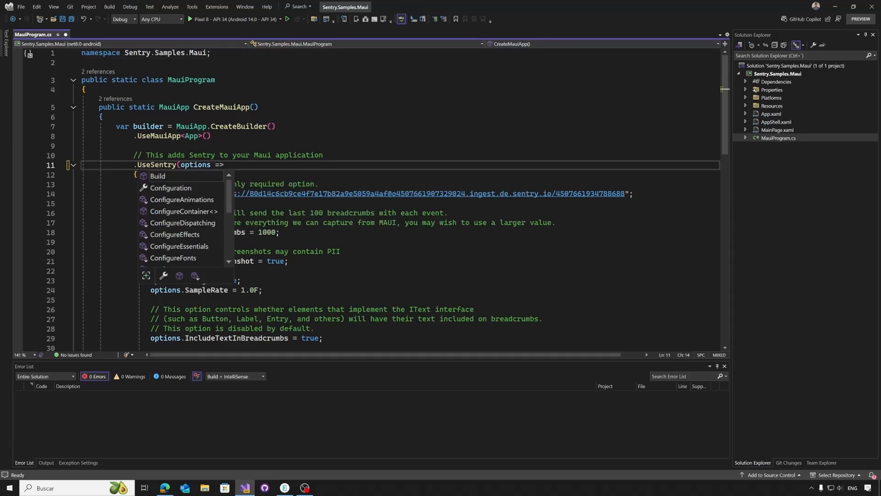
Step: Add the Sentry.Maui using so UseSentry compiles with 0 errors, then return to the Sentry MAUI docs
{"action": "type", "text": "use"}
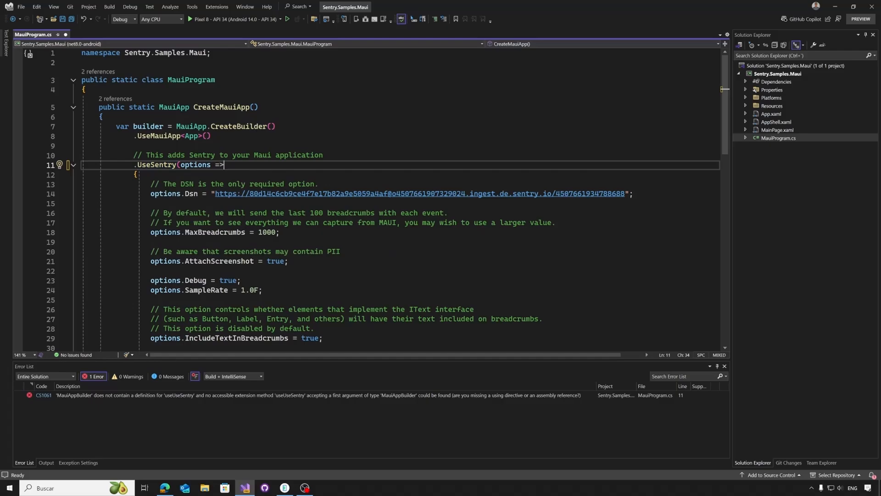
{"action": "mouse_move", "coordinate": [196, 165]}
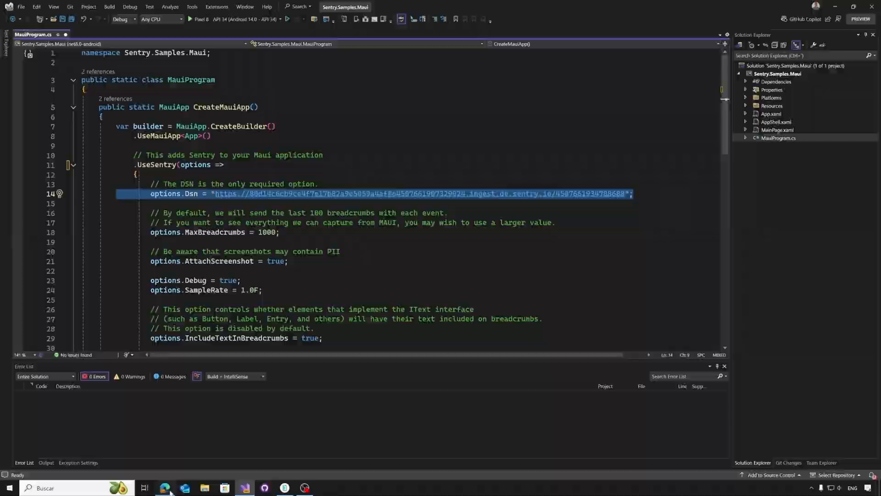
{"action": "left_click", "coordinate": [164, 487]}
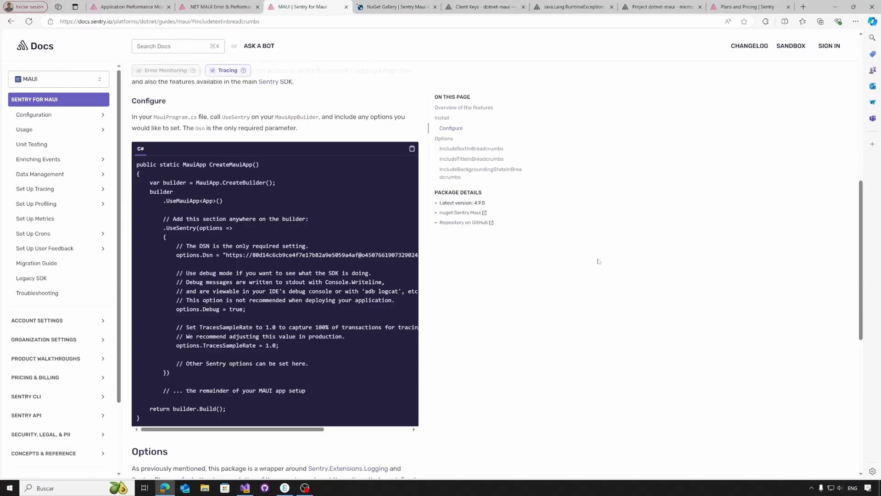
Step: Read the IncludeTextInBreadcrumbs, IncludeTitleInBreadcrumbs and IncludeBackgroundingStateInBreadcrumbs option descriptions, then switch to Visual Studio
{"action": "scroll", "scroll_direction": "down", "scroll_amount": 3}
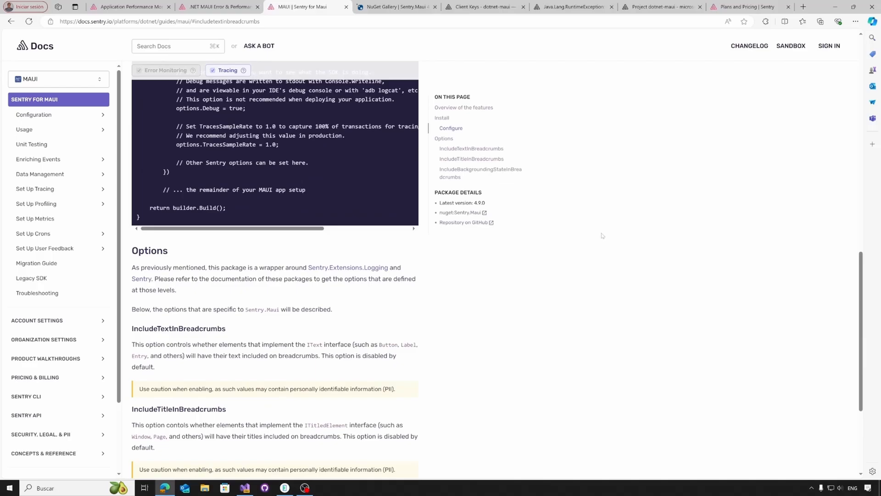
{"action": "scroll", "scroll_direction": "down", "scroll_amount": 3}
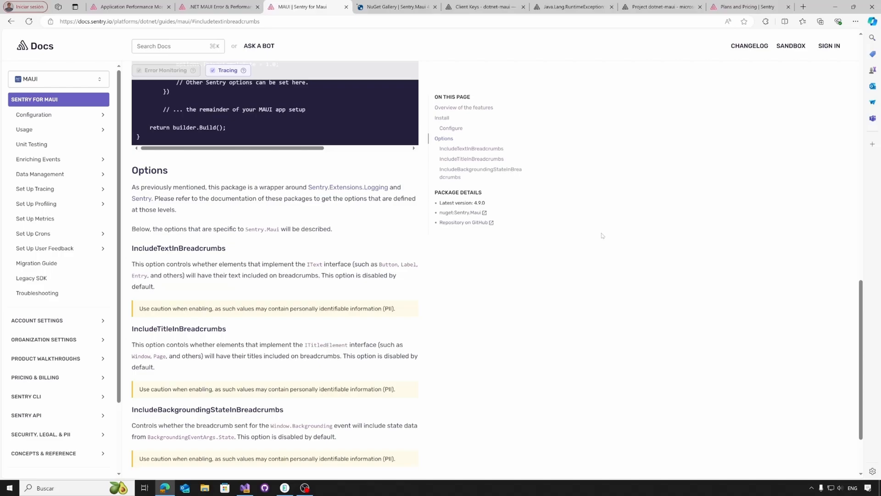
{"action": "mouse_move", "coordinate": [178, 331]}
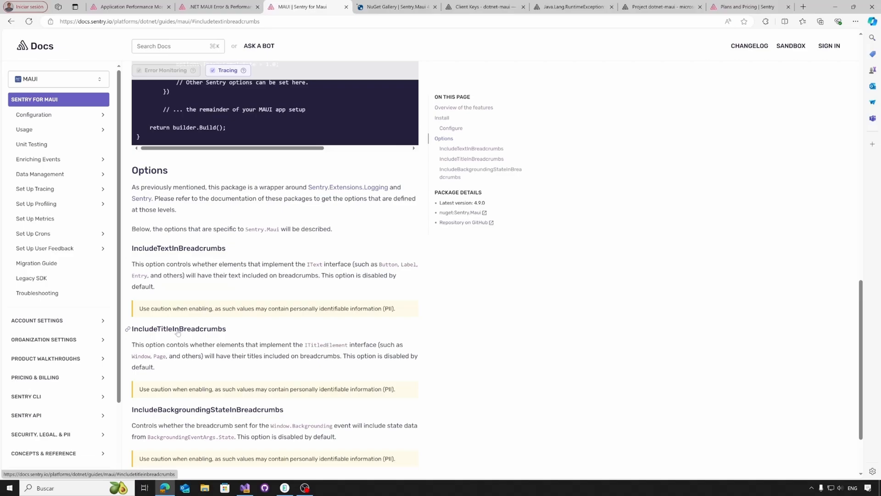
{"action": "scroll", "scroll_direction": "down", "scroll_amount": 3}
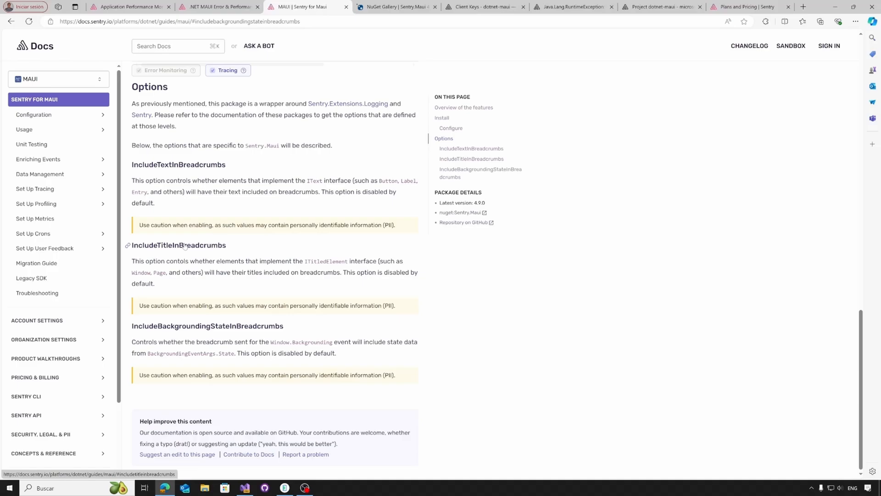
{"action": "mouse_move", "coordinate": [155, 336]}
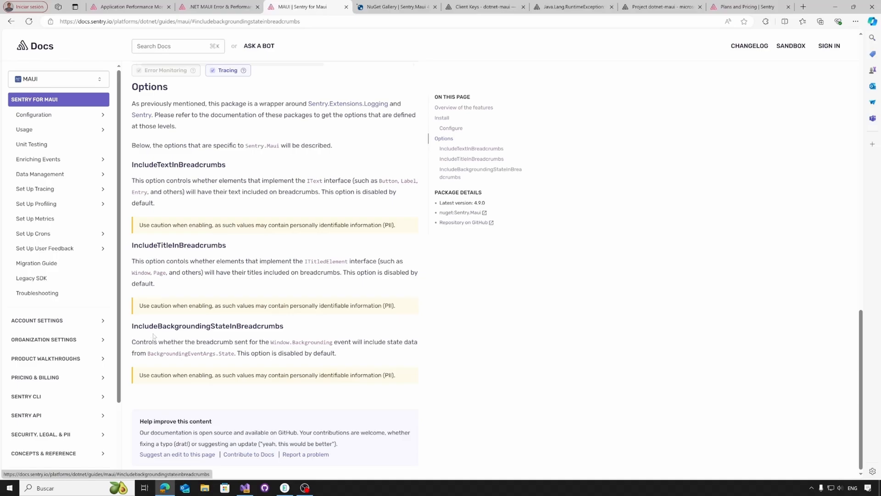
{"action": "mouse_move", "coordinate": [175, 332]}
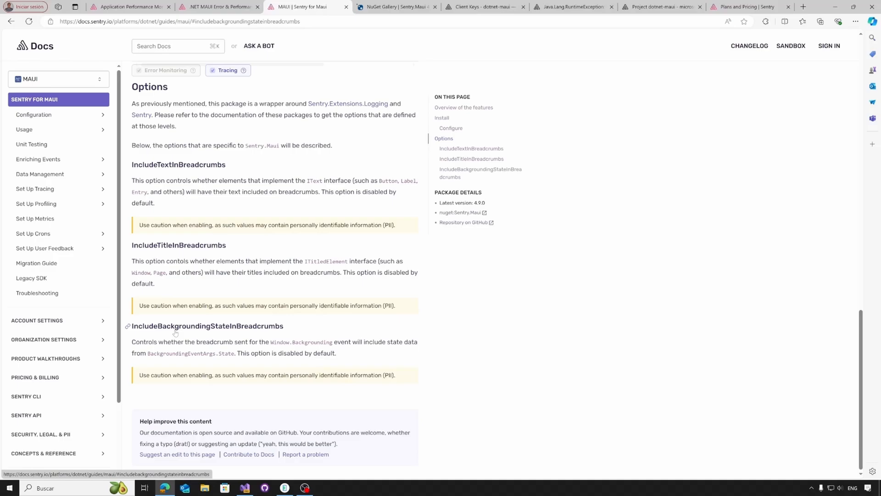
{"action": "mouse_move", "coordinate": [369, 332]}
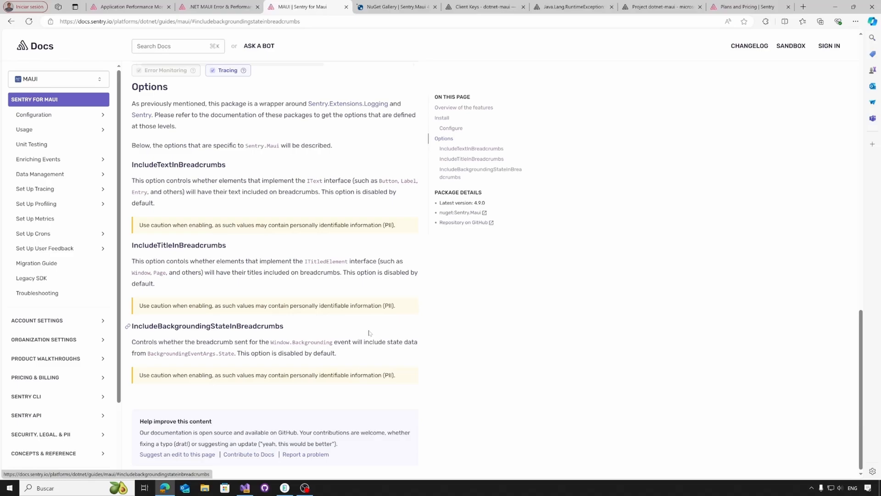
{"action": "mouse_move", "coordinate": [344, 354]}
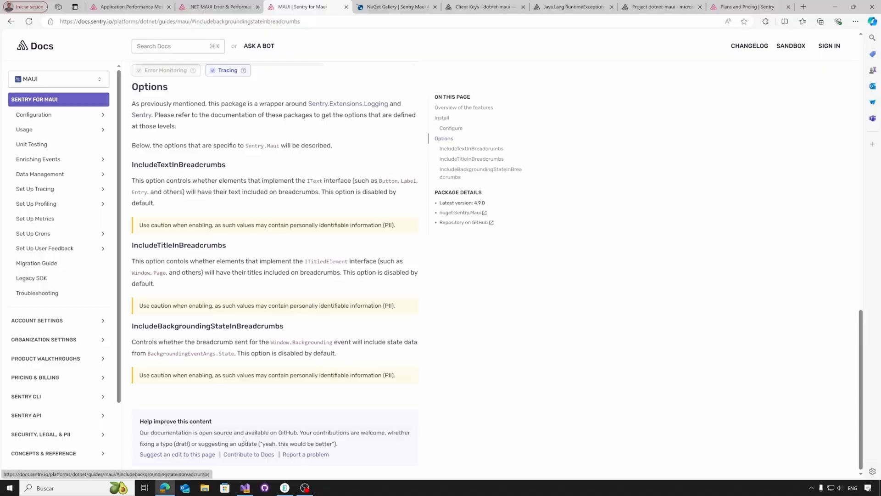
{"action": "left_click", "coordinate": [244, 491]}
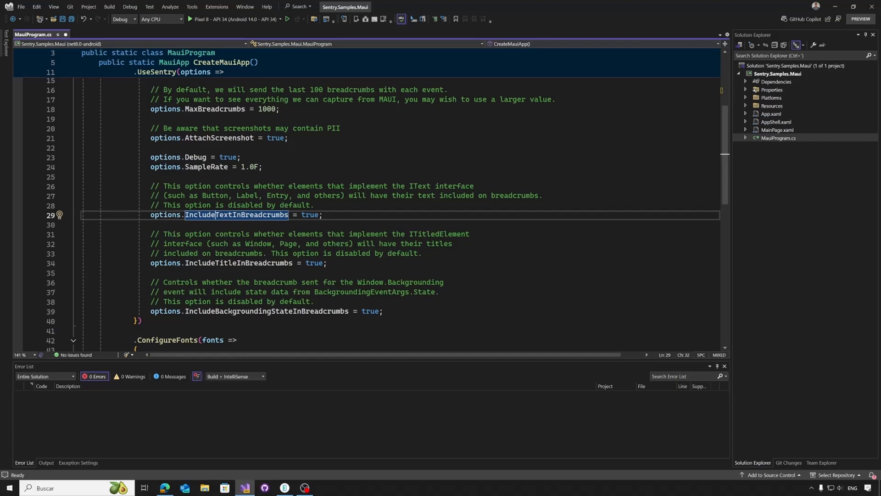
Step: Verify the three breadcrumb options are true in MauiProgram.cs and launch the app in the Android emulator
{"action": "scroll", "scroll_direction": "up", "scroll_amount": 3}
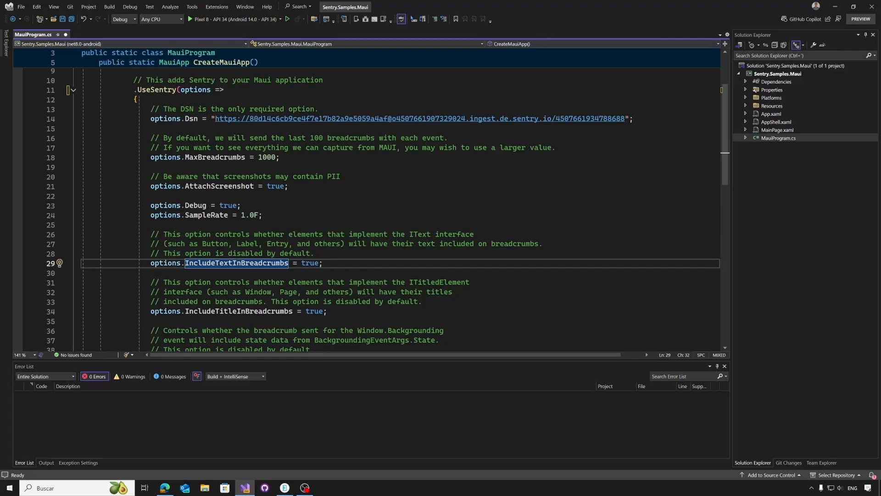
{"action": "scroll", "scroll_direction": "up", "scroll_amount": 3}
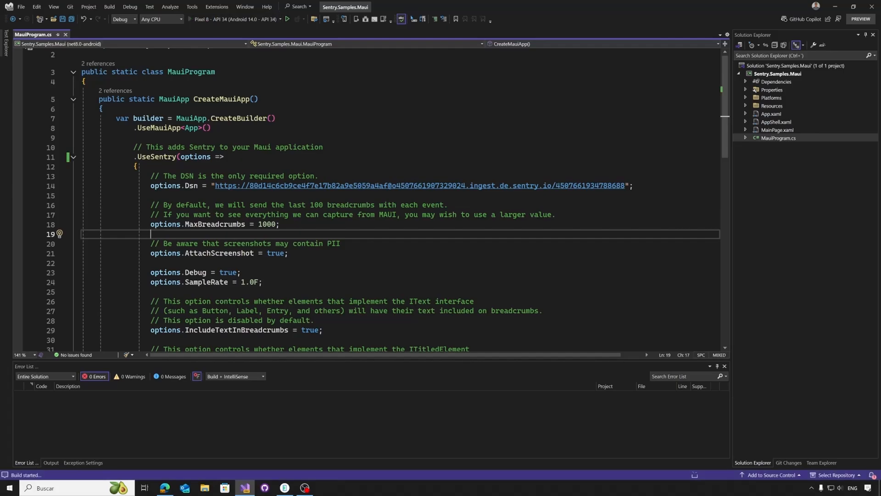
{"action": "left_click", "coordinate": [287, 19]}
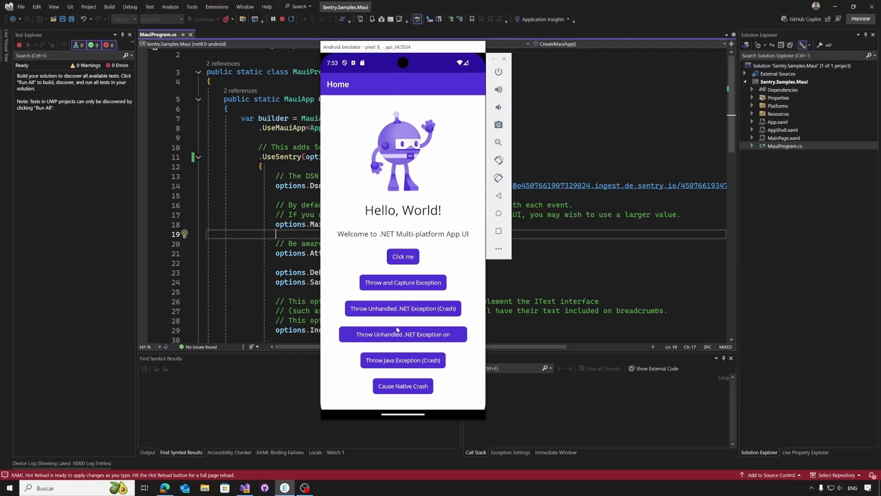
{"action": "mouse_move", "coordinate": [590, 375]}
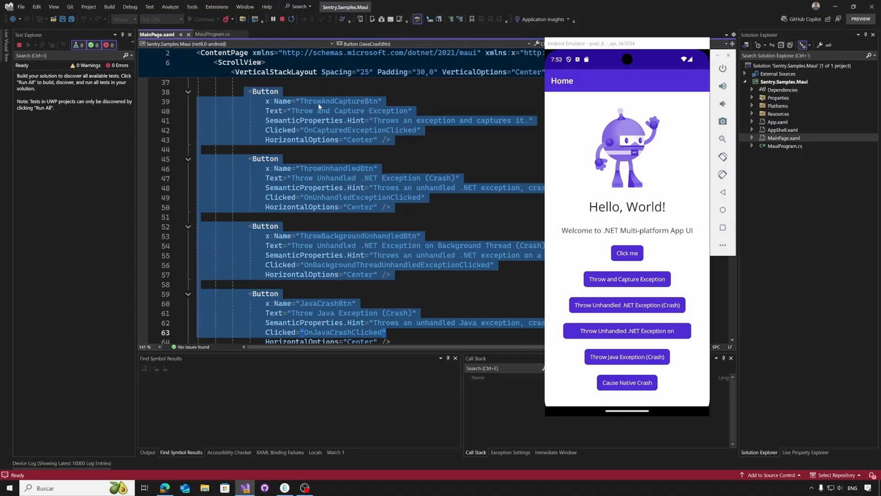
{"action": "mouse_move", "coordinate": [318, 106]}
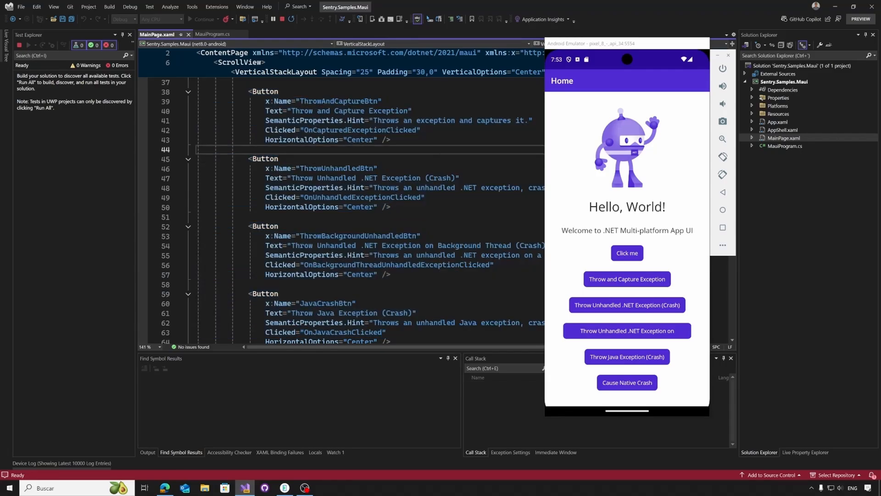
Step: Review MainPage.xaml.cs and press Click me in the emulator to raise the counter
{"action": "left_click", "coordinate": [159, 34]}
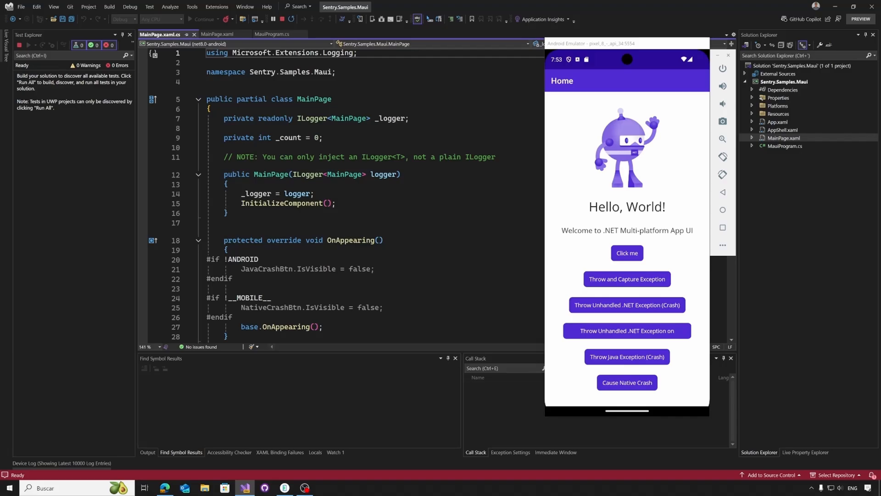
{"action": "scroll", "scroll_direction": "down", "scroll_amount": 3}
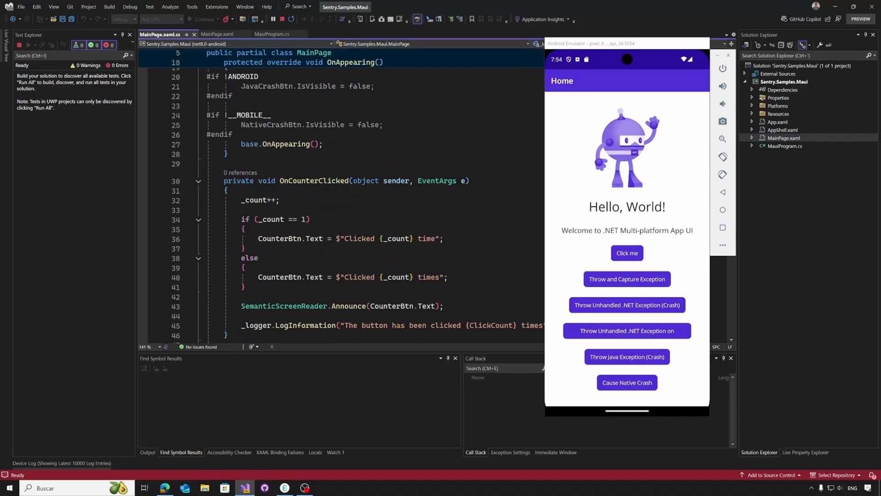
{"action": "mouse_move", "coordinate": [622, 254]}
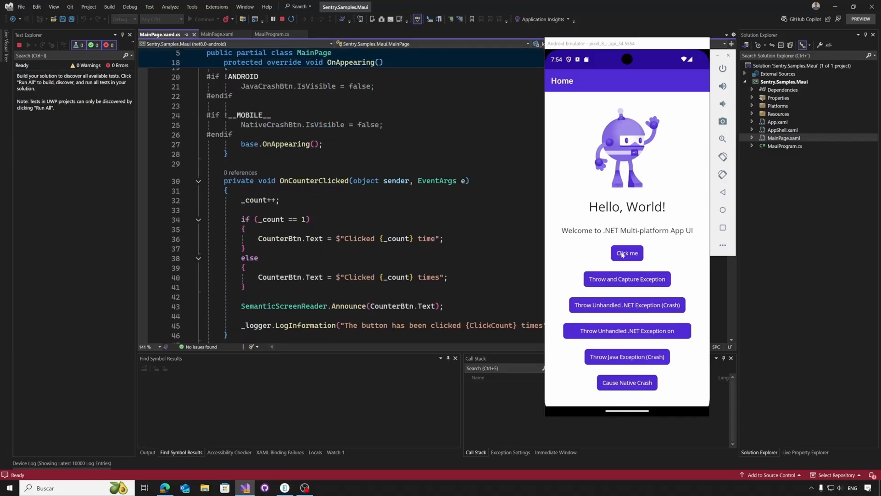
{"action": "left_click", "coordinate": [627, 253]}
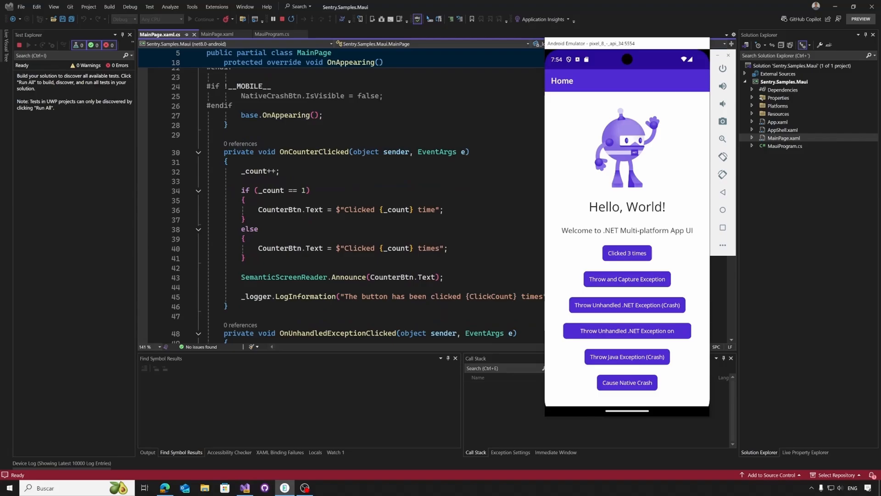
{"action": "scroll", "scroll_direction": "up", "scroll_amount": 3}
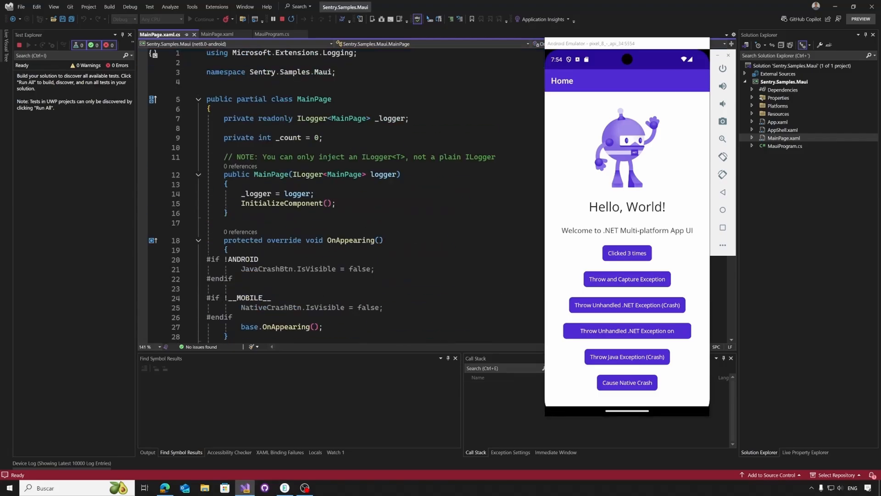
Step: Highlight MainPage usages, inspect OnCounterClicked's _logger.LogInformation call, and press Click me again
{"action": "double_click", "coordinate": [273, 174]}
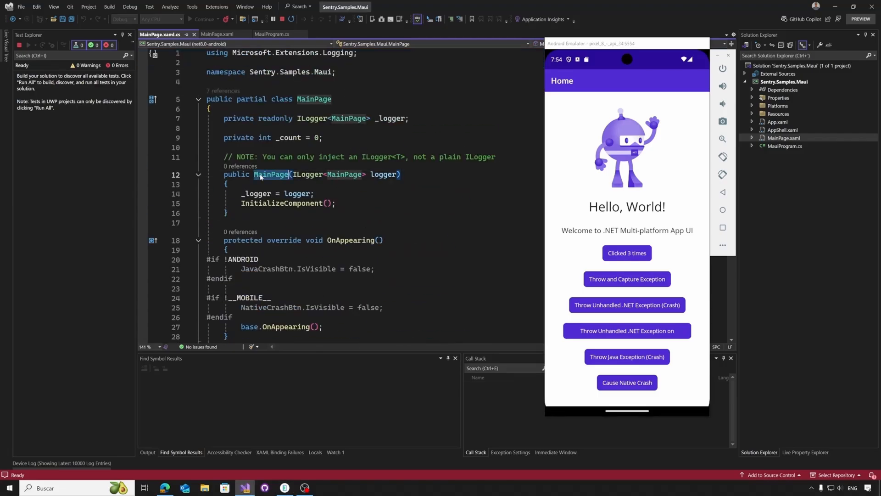
{"action": "double_click", "coordinate": [272, 174]}
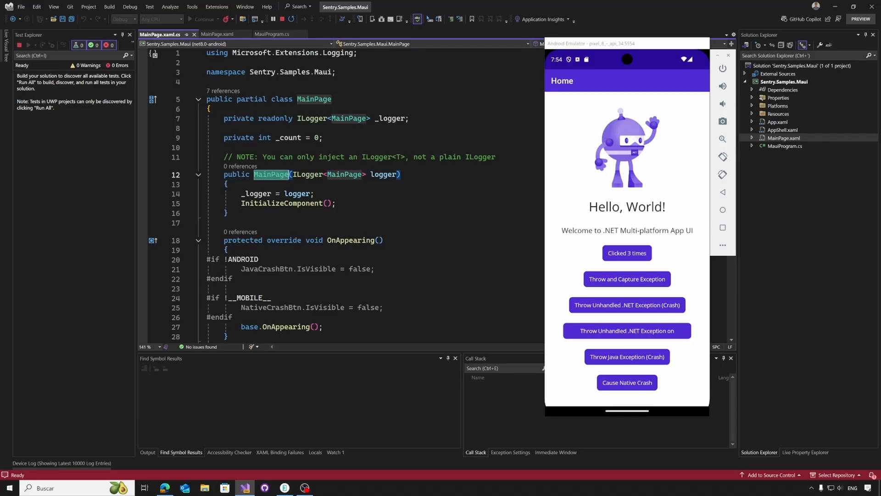
{"action": "mouse_move", "coordinate": [270, 174]}
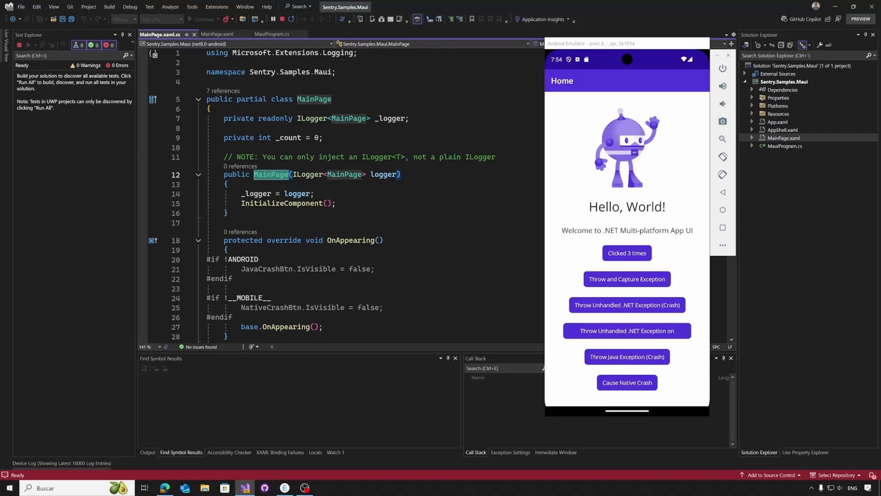
{"action": "scroll", "scroll_direction": "down", "scroll_amount": 3}
{"action": "type", "text": "_logger.lo"}
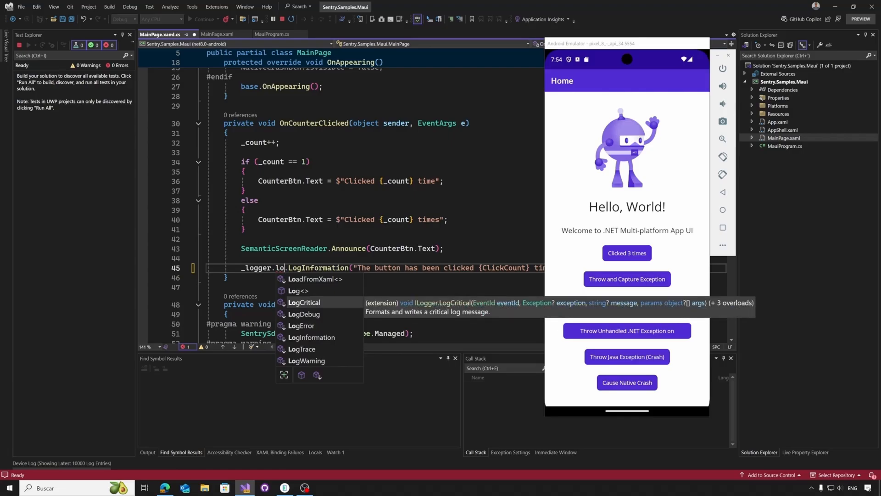
{"action": "mouse_move", "coordinate": [302, 325]}
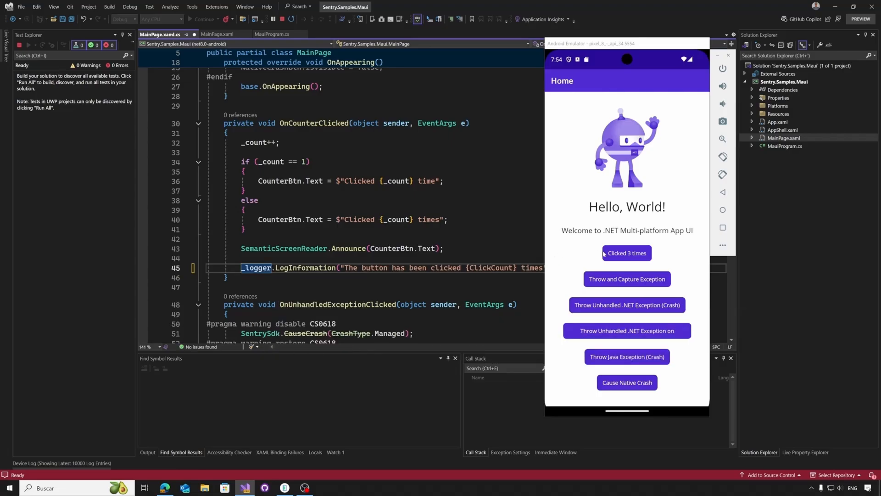
{"action": "left_click", "coordinate": [626, 253]}
{"action": "type", "text": "."}
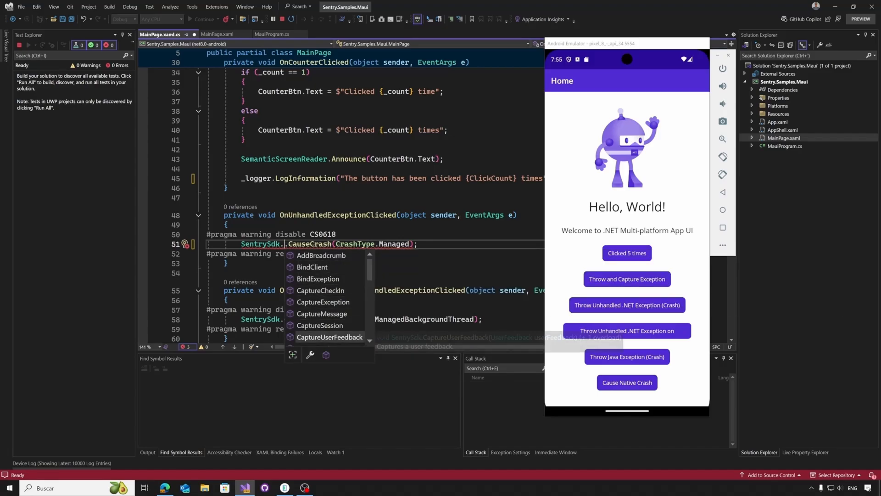
Step: Highlight CrashType.Managed in the SentrySdk.CauseCrash call while the app crashes with the unhandled .NET exception
{"action": "scroll", "scroll_direction": "down", "scroll_amount": 3}
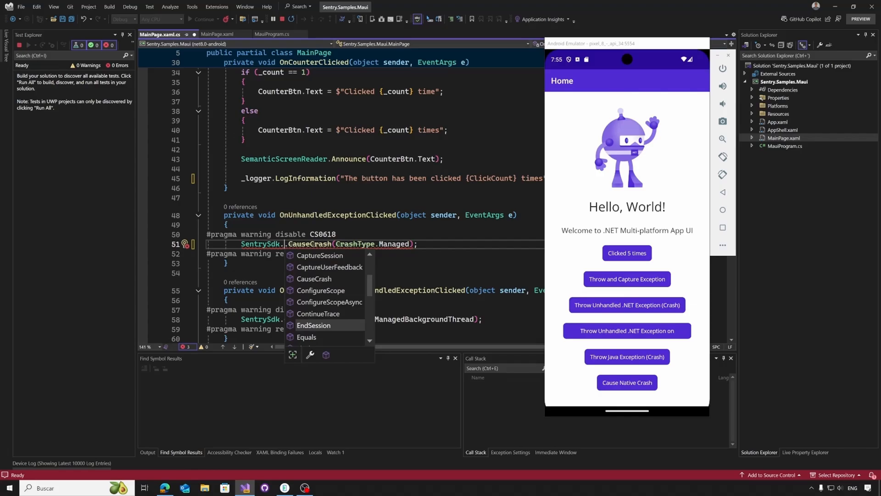
{"action": "mouse_move", "coordinate": [314, 278]}
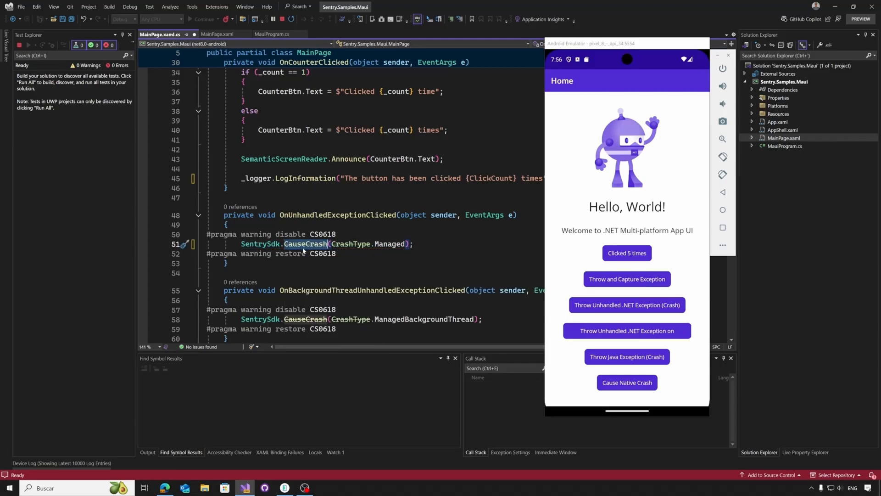
{"action": "double_click", "coordinate": [389, 244]}
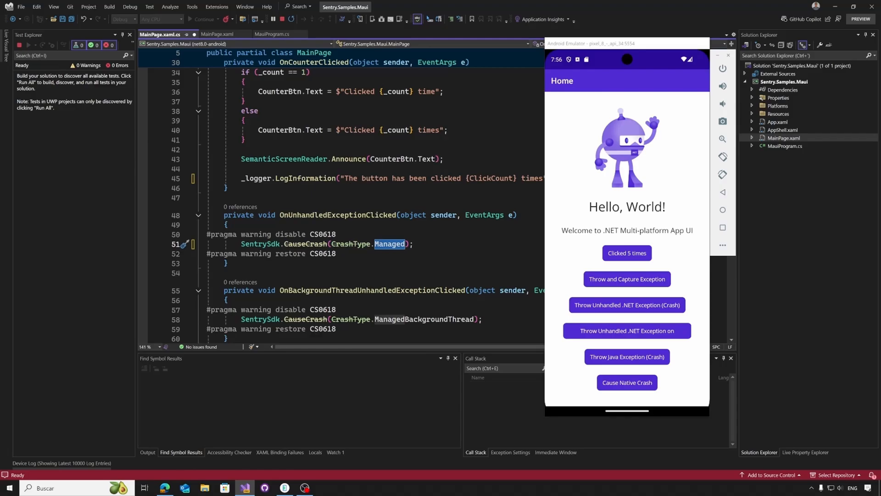
{"action": "scroll", "scroll_direction": "down", "scroll_amount": 3}
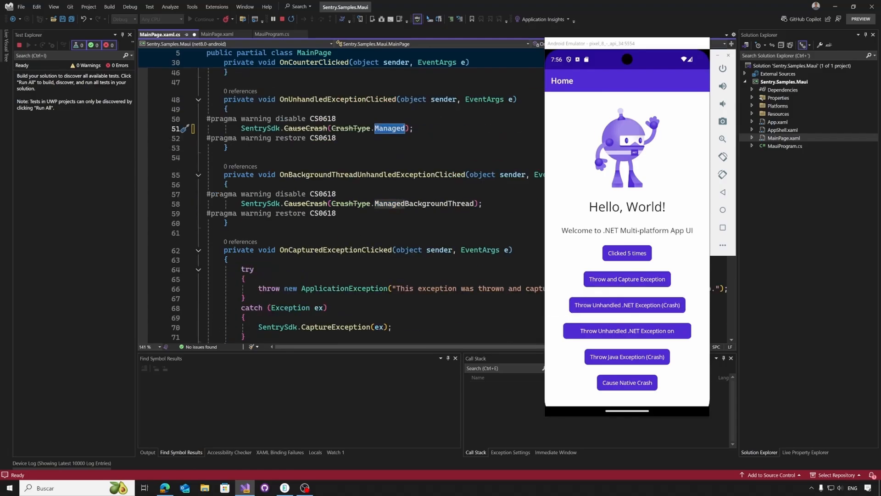
{"action": "scroll", "scroll_direction": "up", "scroll_amount": 3}
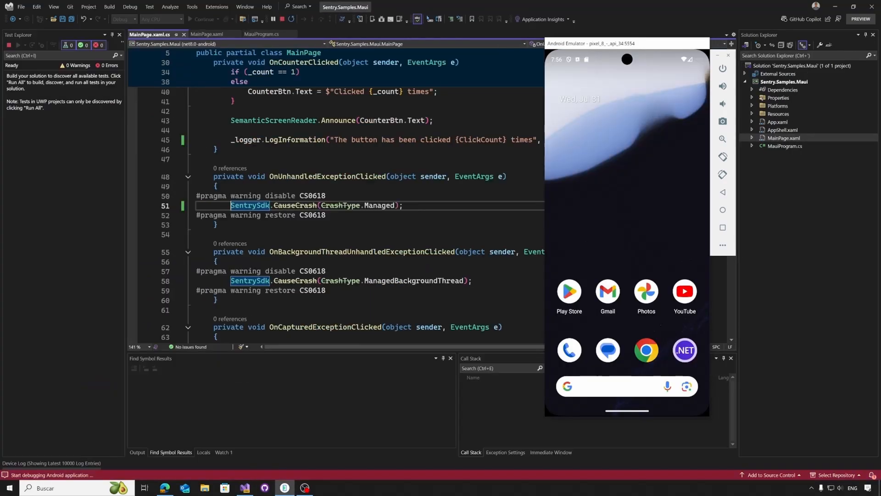
Step: Relaunch the sample app and crash it with the background-thread unhandled .NET exception, ending debugging
{"action": "left_click", "coordinate": [683, 350]}
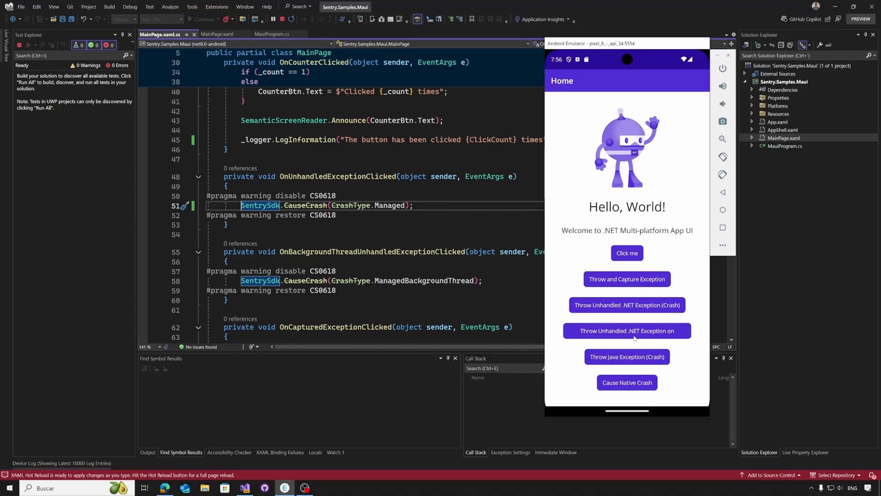
{"action": "left_click", "coordinate": [627, 330]}
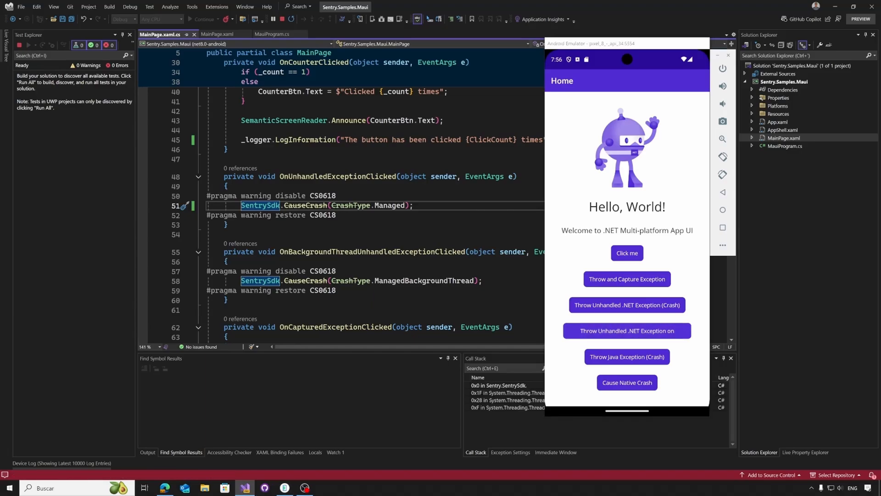
{"action": "left_click", "coordinate": [626, 330]}
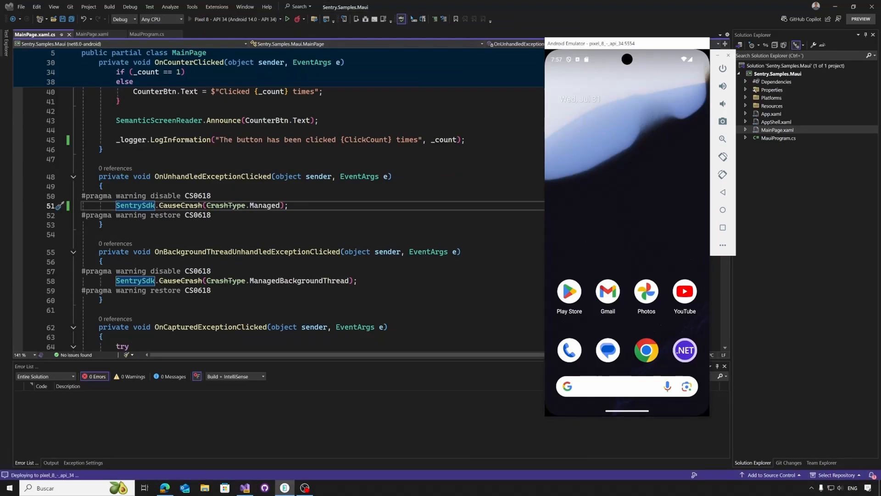
Step: Start Debugging (F5) to redeploy the app on the emulator and review the CaptureException handler
{"action": "left_click", "coordinate": [287, 18]}
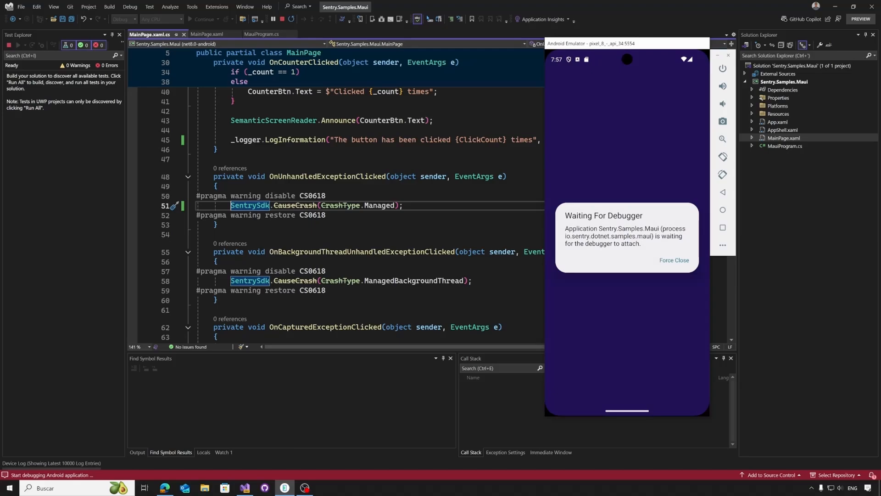
{"action": "left_click", "coordinate": [673, 259]}
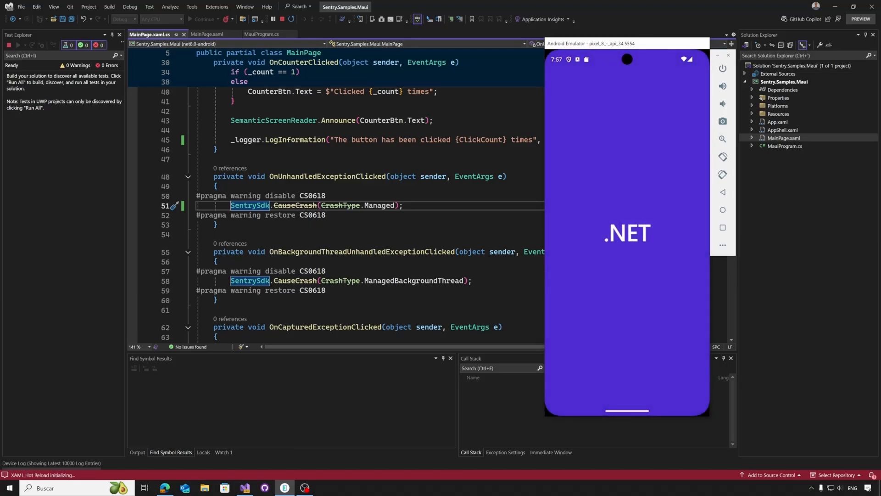
{"action": "scroll", "scroll_direction": "down", "scroll_amount": 3}
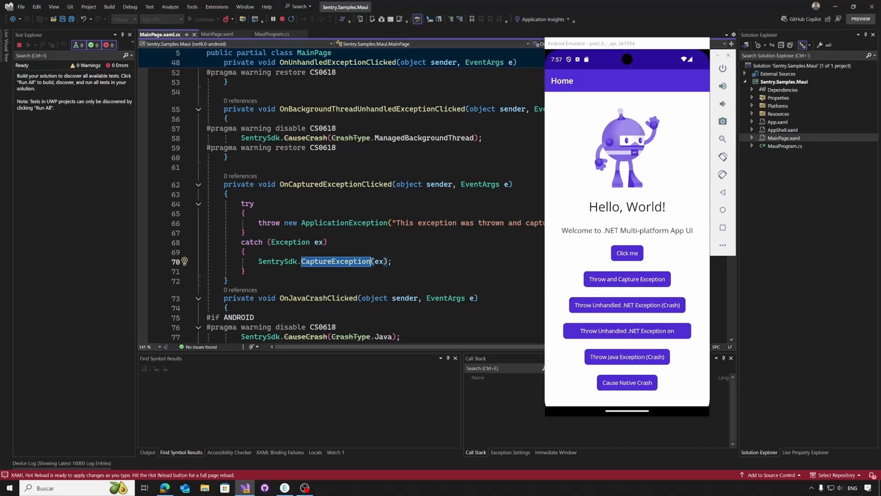
{"action": "mouse_move", "coordinate": [382, 261]}
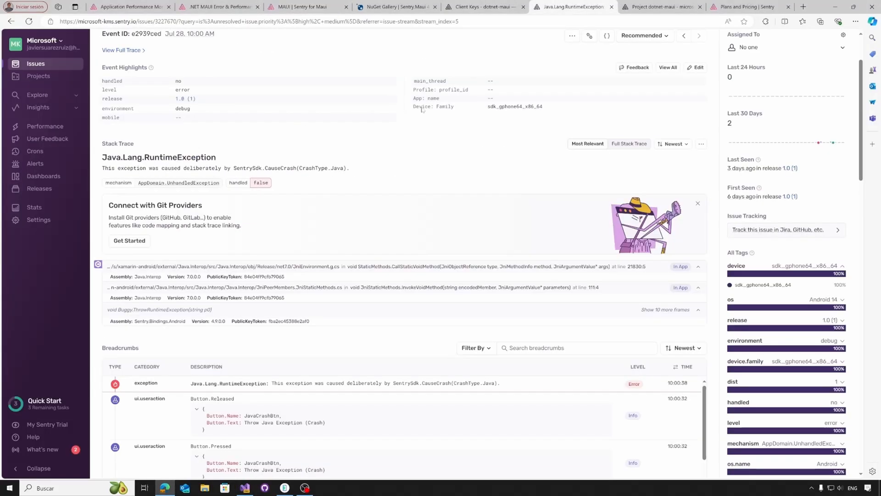
Step: Open the dotnet-maui project overview from Projects and peek at the 14D time range filter
{"action": "left_click", "coordinate": [39, 76]}
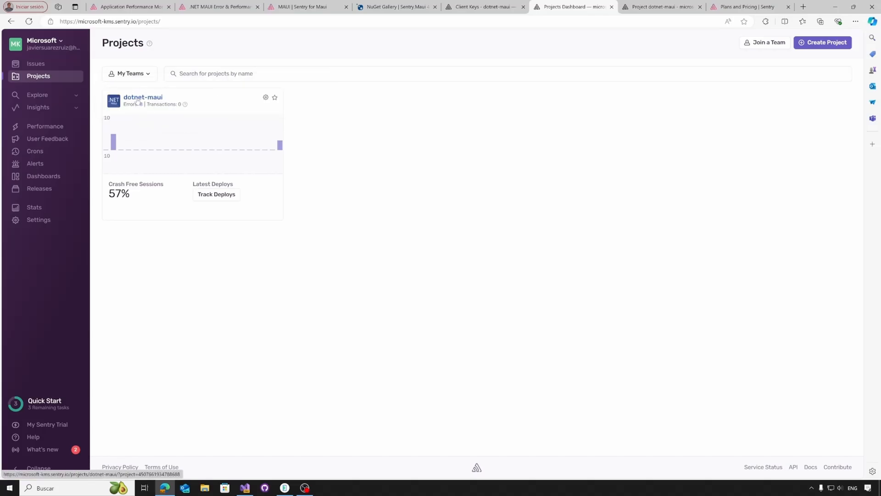
{"action": "left_click", "coordinate": [143, 97]}
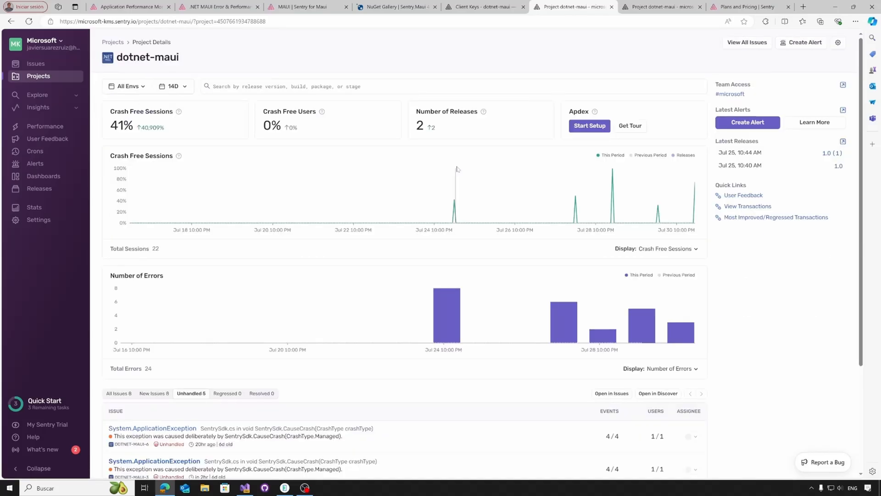
{"action": "left_click", "coordinate": [172, 87]}
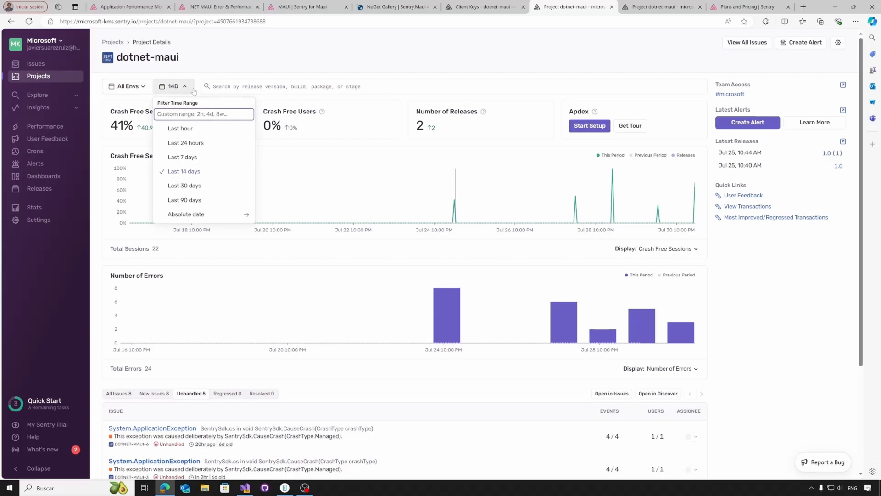
{"action": "left_click", "coordinate": [421, 61]}
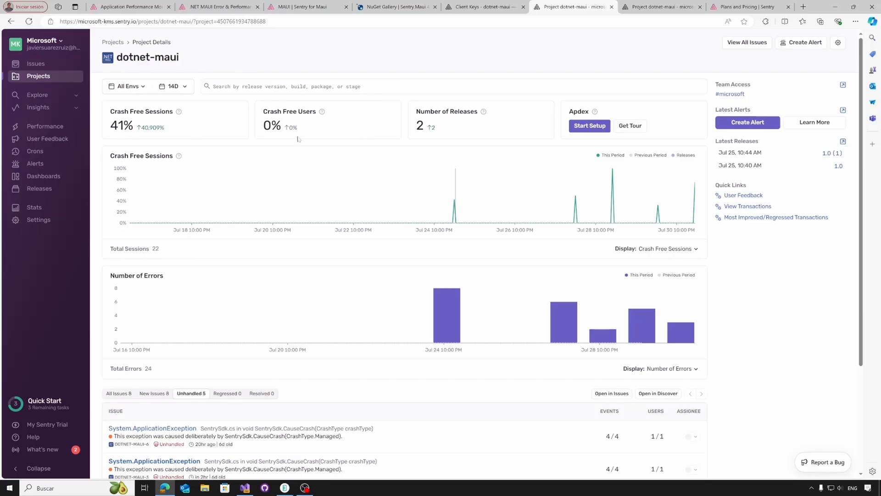
{"action": "mouse_move", "coordinate": [461, 129]}
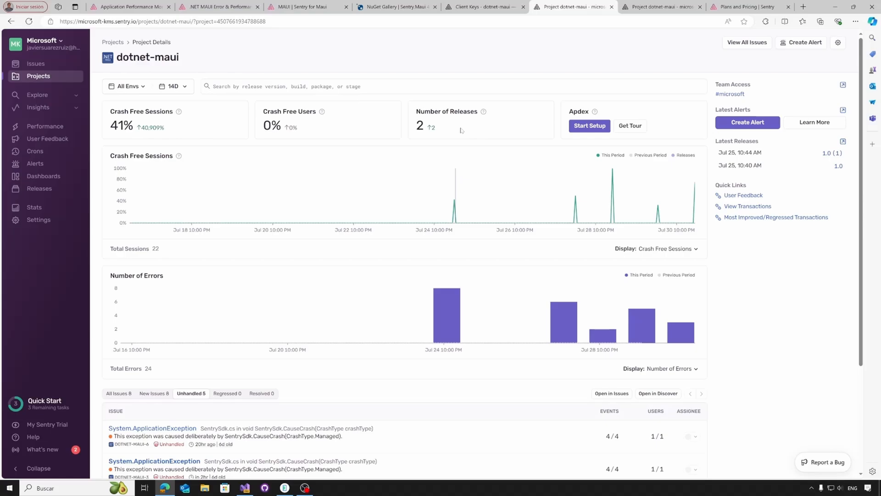
{"action": "mouse_move", "coordinate": [406, 222]}
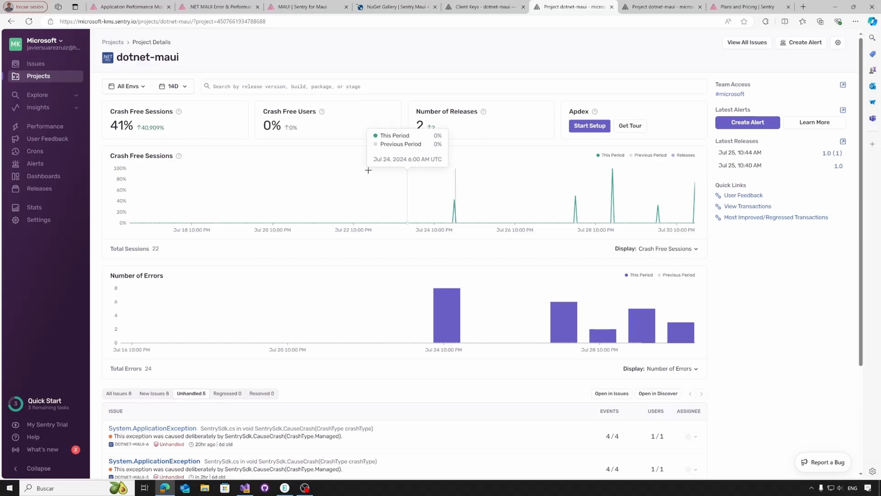
{"action": "mouse_move", "coordinate": [456, 197]}
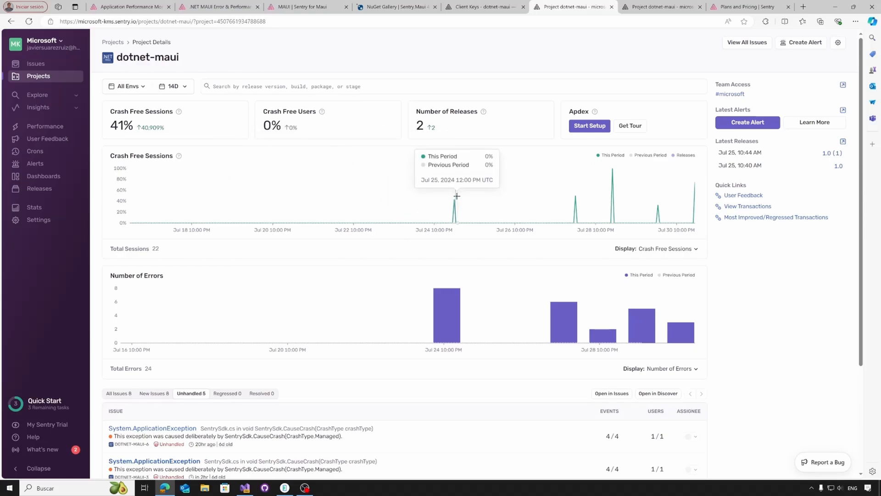
{"action": "mouse_move", "coordinate": [569, 185]}
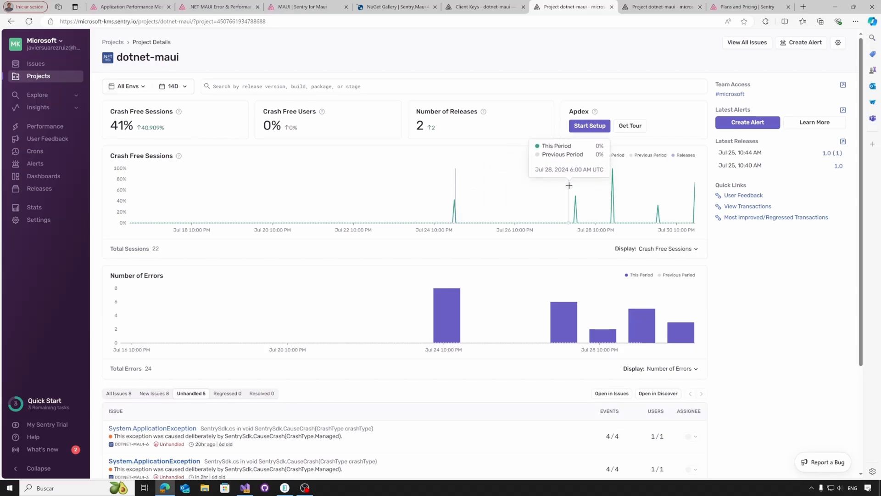
{"action": "mouse_move", "coordinate": [590, 228]}
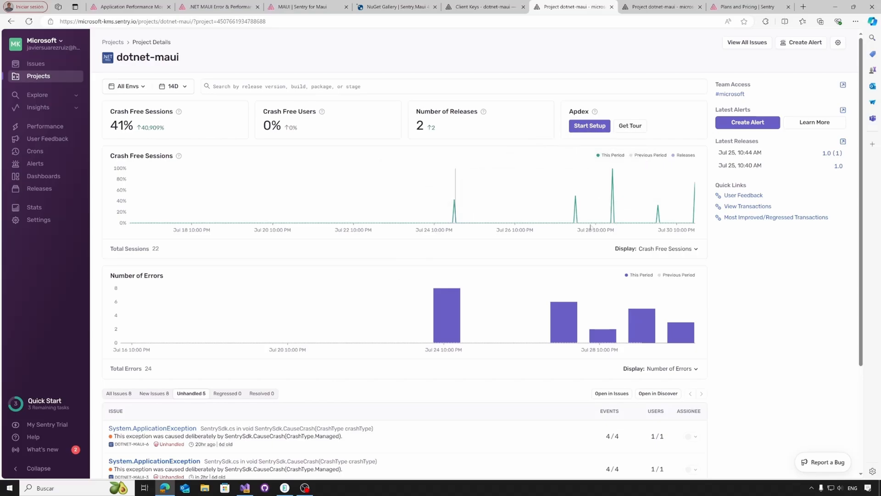
{"action": "mouse_move", "coordinate": [211, 326]}
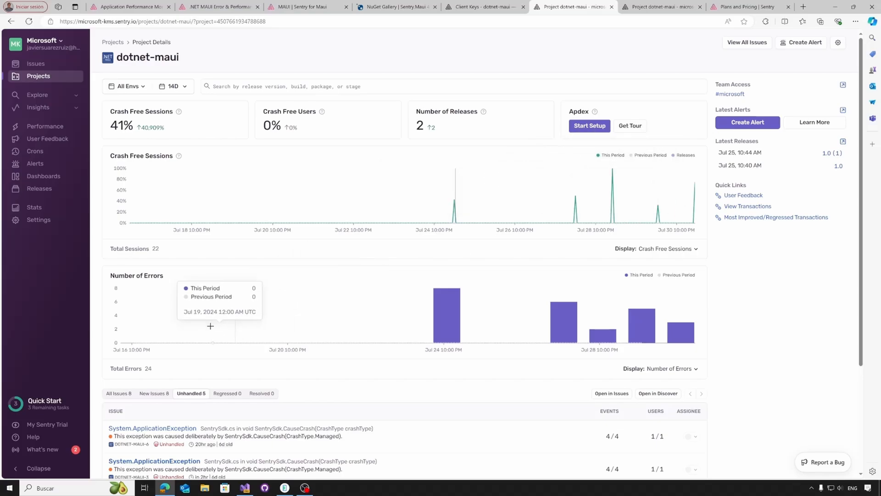
{"action": "mouse_move", "coordinate": [433, 205]}
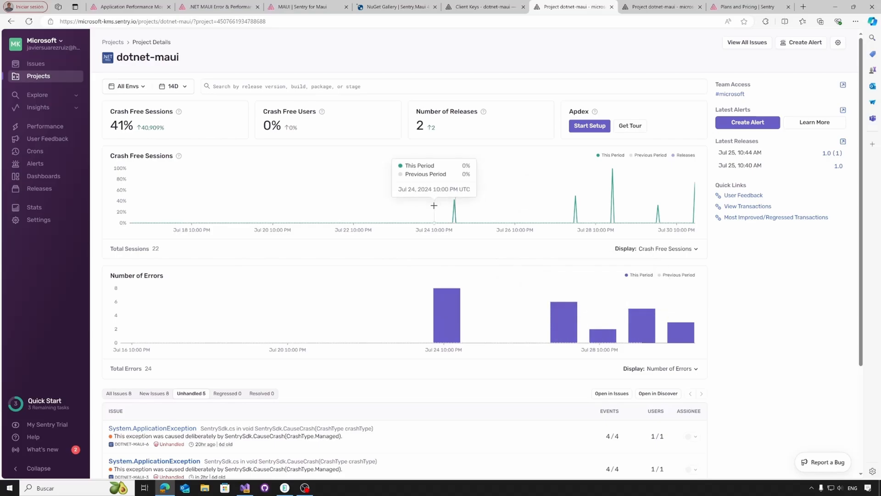
Step: List all eight project issues via the All Issues tab instead of only unhandled ones
{"action": "scroll", "scroll_direction": "down", "scroll_amount": 3}
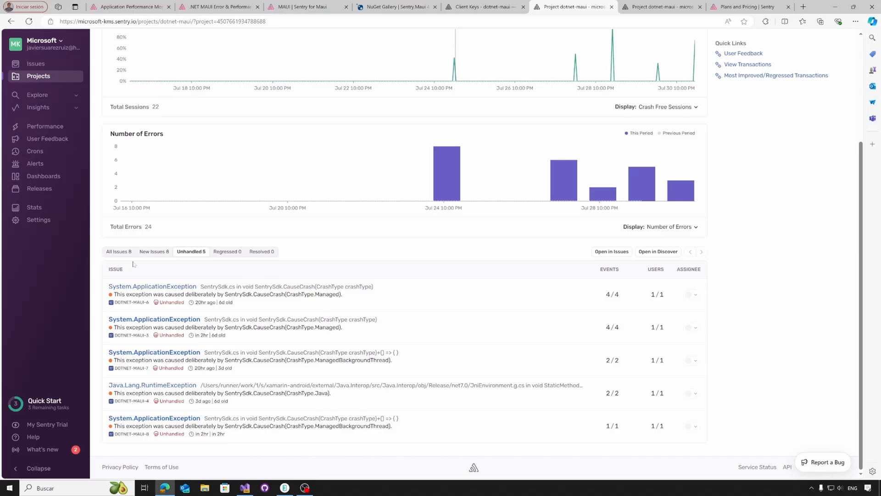
{"action": "left_click", "coordinate": [118, 251]}
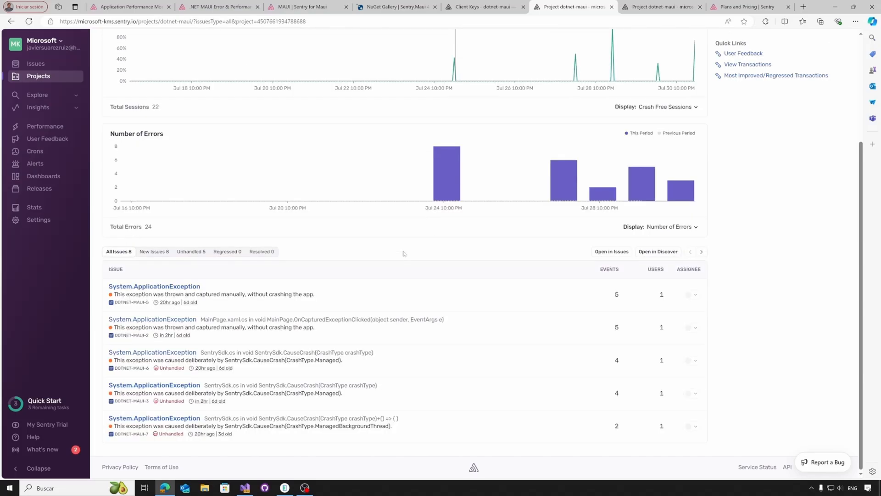
{"action": "mouse_move", "coordinate": [493, 350]}
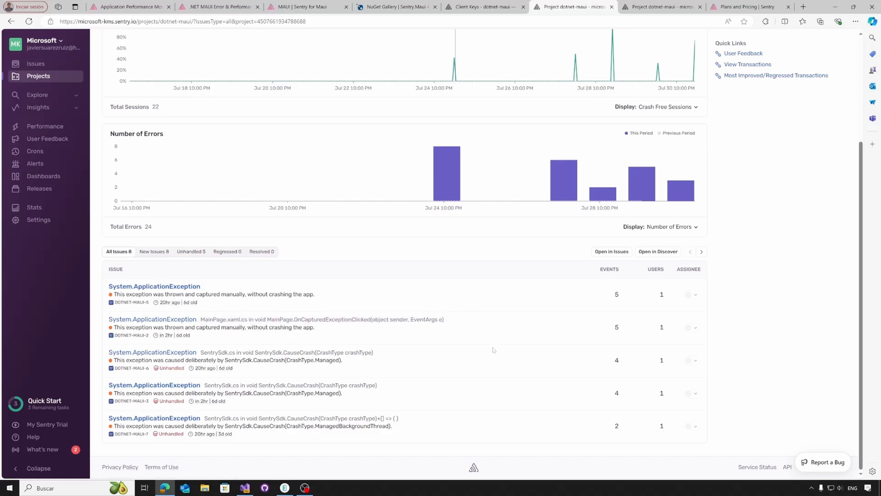
{"action": "mouse_move", "coordinate": [377, 325]}
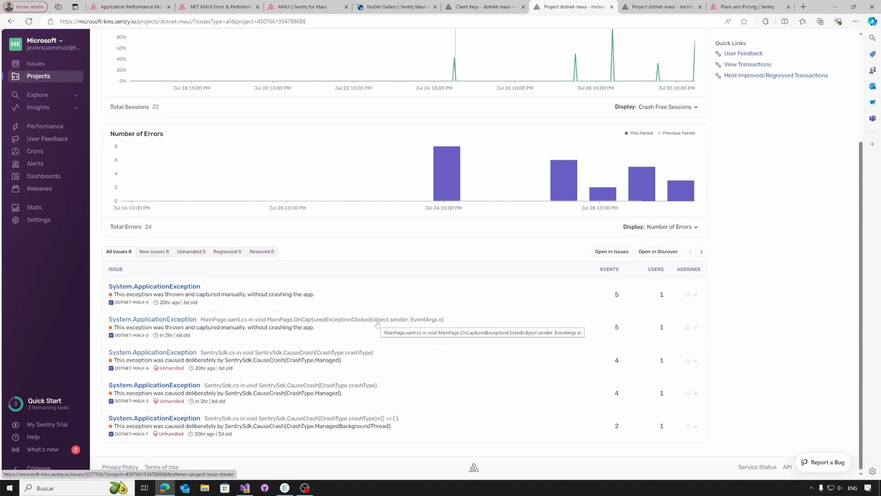
{"action": "left_click", "coordinate": [151, 318]}
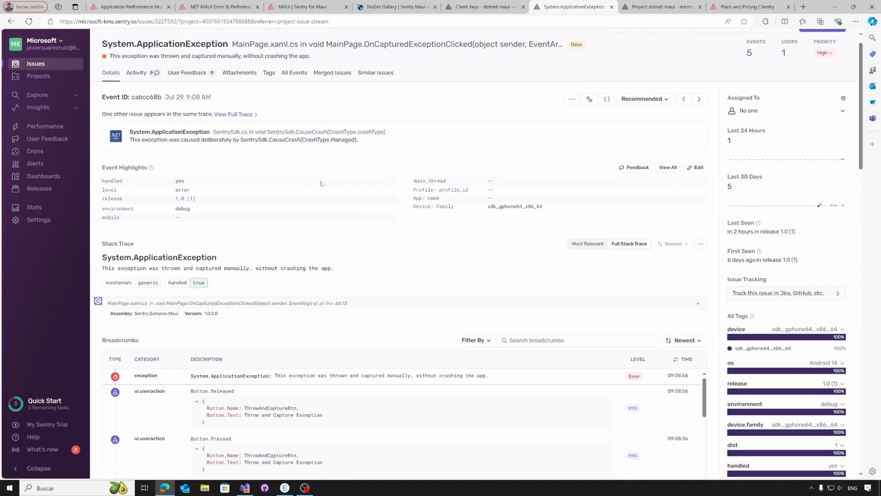
{"action": "scroll", "scroll_direction": "down", "scroll_amount": 3}
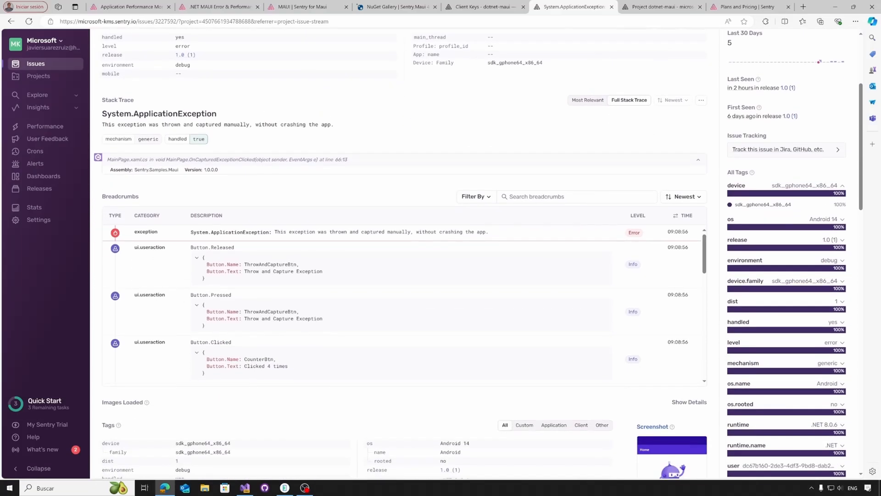
{"action": "mouse_move", "coordinate": [369, 306]}
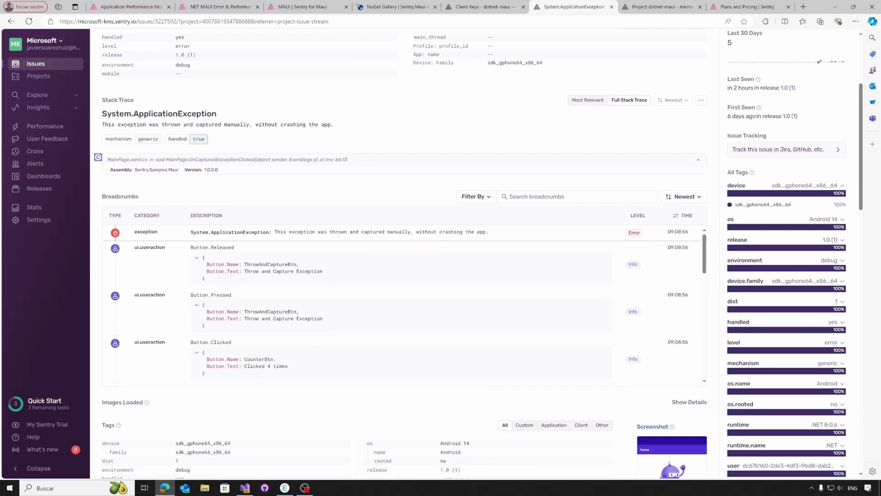
{"action": "mouse_move", "coordinate": [286, 345]}
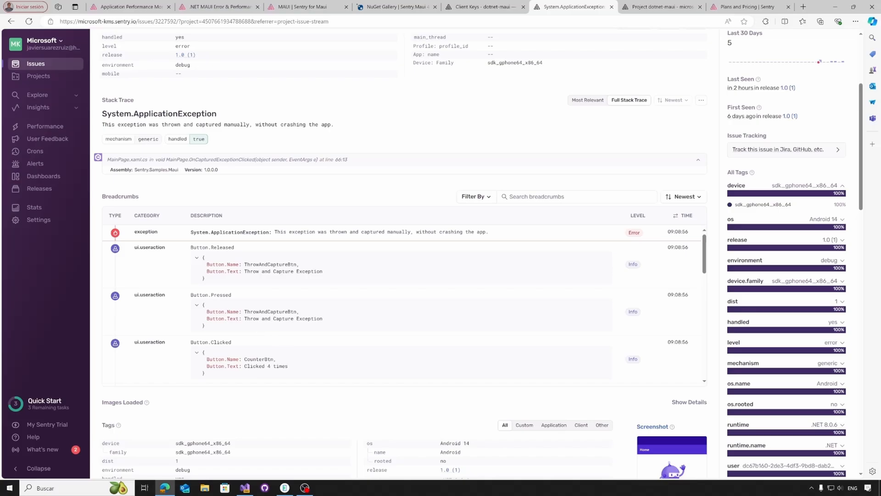
{"action": "mouse_move", "coordinate": [318, 329]}
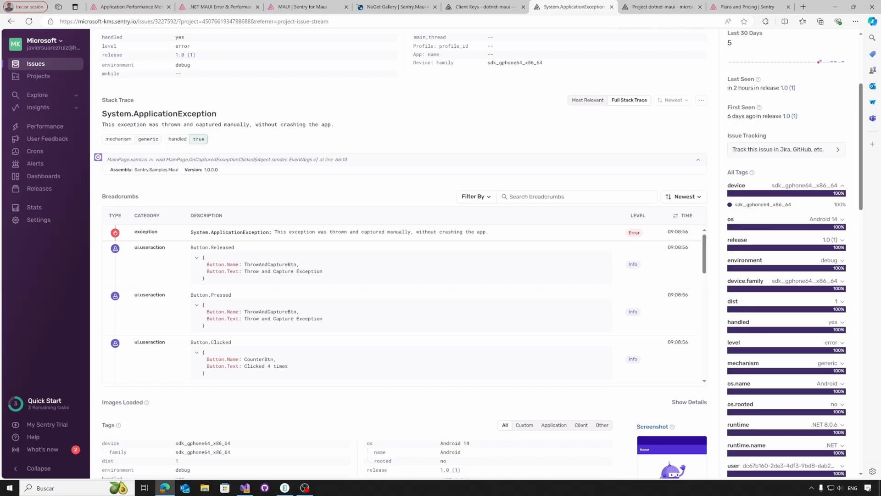
{"action": "scroll", "scroll_direction": "down", "scroll_amount": 3}
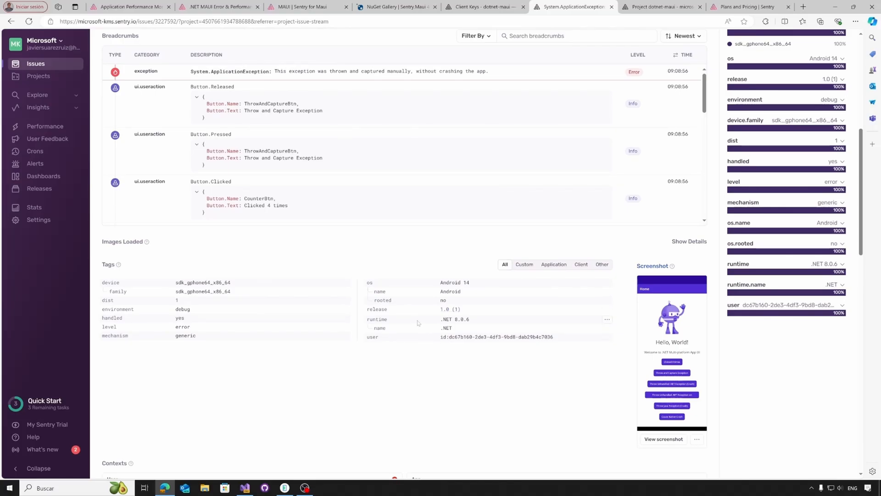
{"action": "mouse_move", "coordinate": [431, 323]}
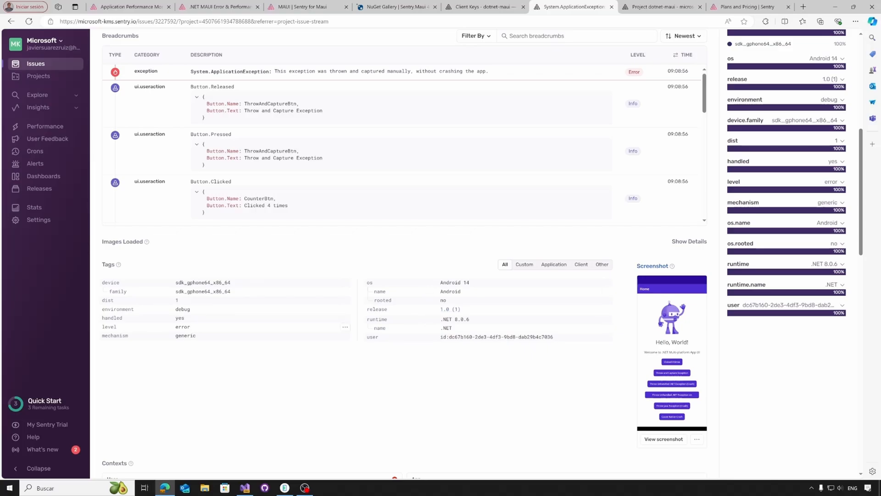
{"action": "scroll", "scroll_direction": "down", "scroll_amount": 3}
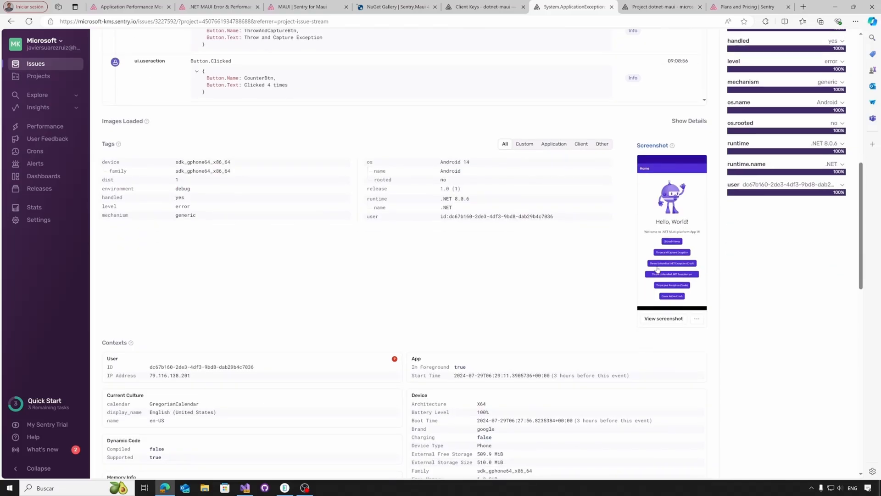
{"action": "mouse_move", "coordinate": [630, 243]}
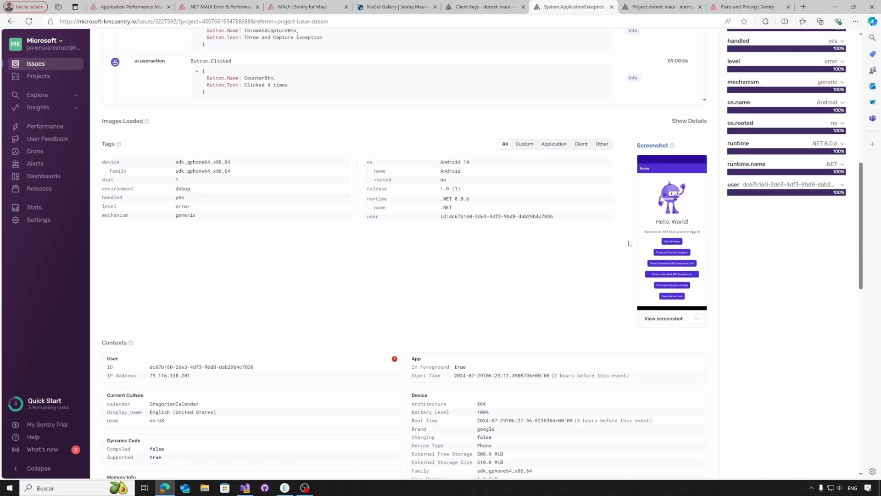
{"action": "left_click", "coordinate": [238, 89]}
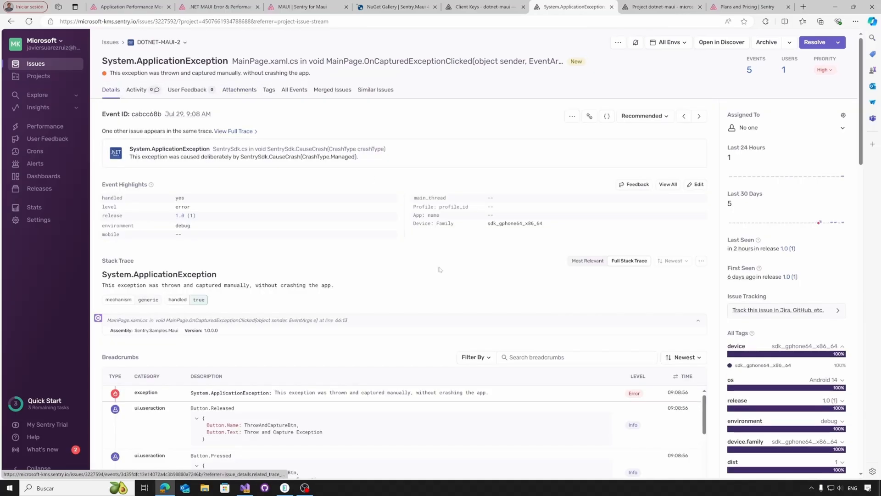
{"action": "scroll", "scroll_direction": "down", "scroll_amount": 3}
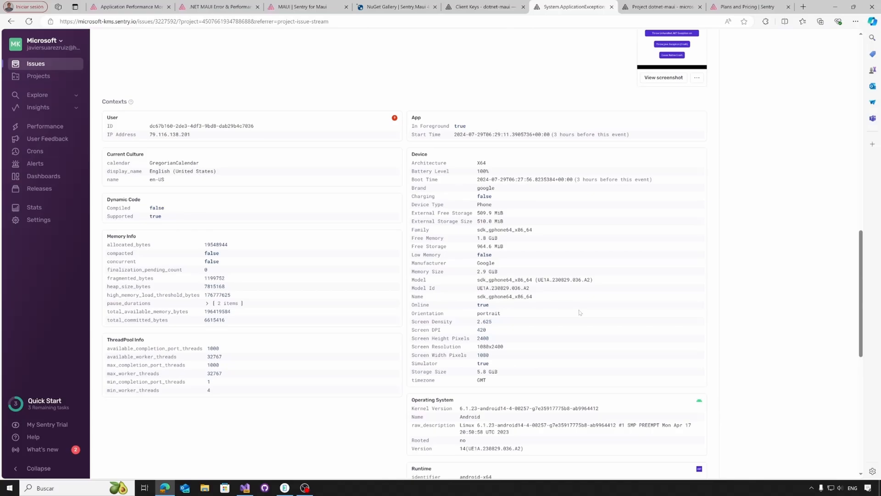
{"action": "scroll", "scroll_direction": "down", "scroll_amount": 3}
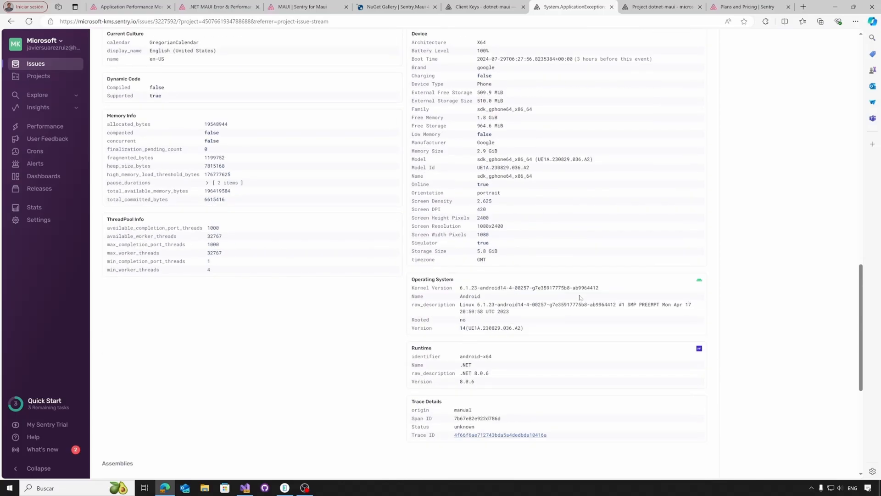
{"action": "scroll", "scroll_direction": "up", "scroll_amount": 3}
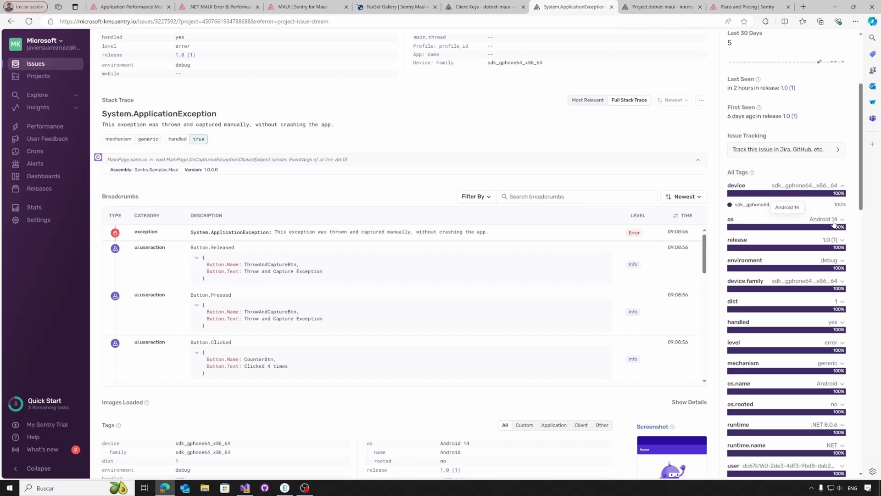
{"action": "scroll", "scroll_direction": "up", "scroll_amount": 3}
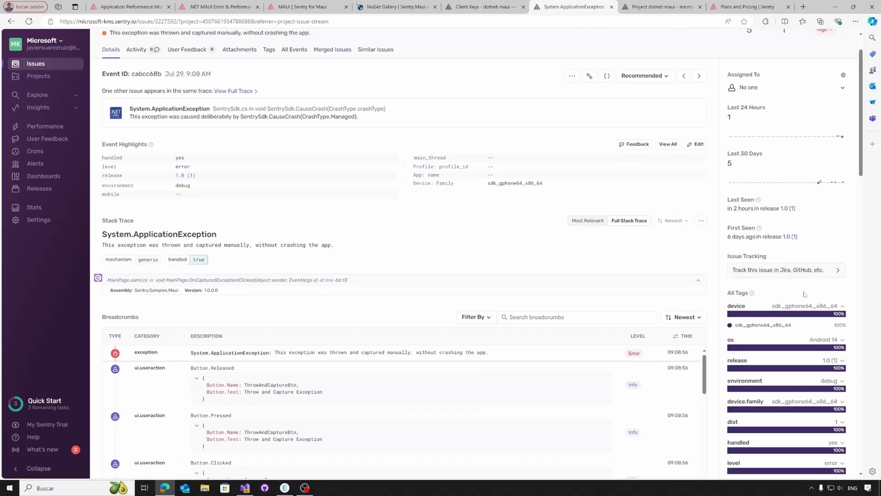
{"action": "mouse_move", "coordinate": [793, 270]}
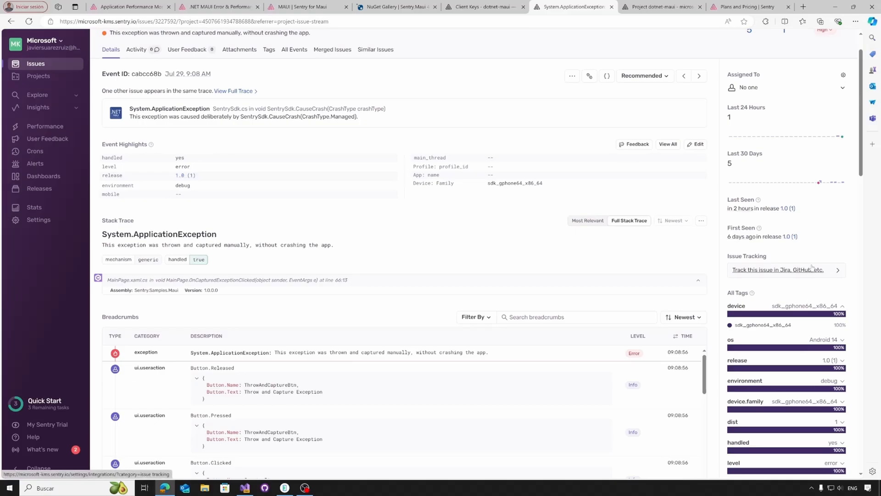
{"action": "mouse_move", "coordinate": [204, 344]}
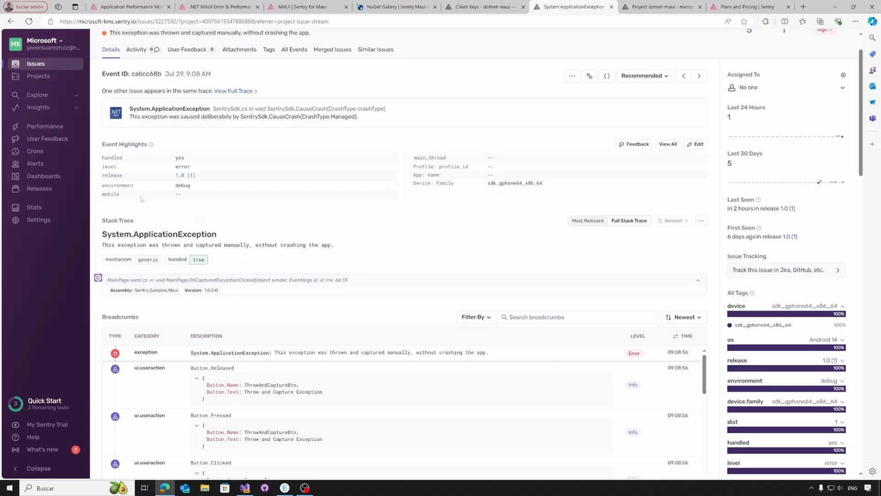
{"action": "mouse_move", "coordinate": [422, 387]}
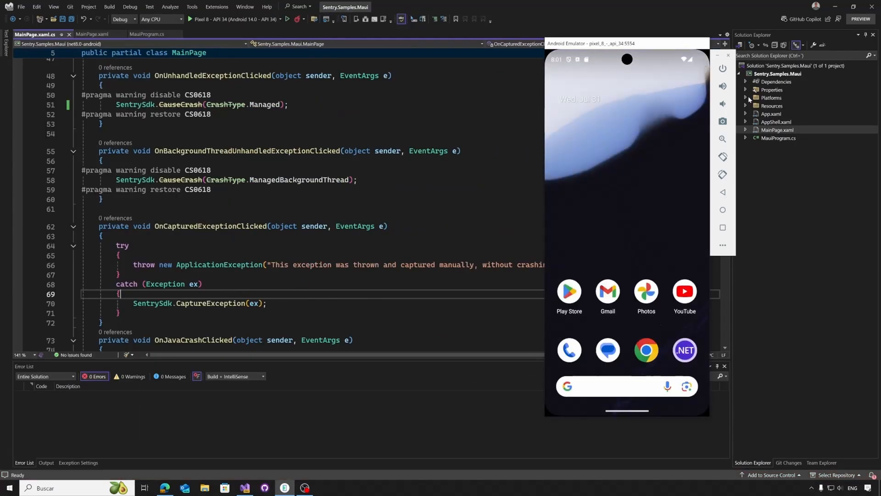
{"action": "mouse_move", "coordinate": [718, 55]}
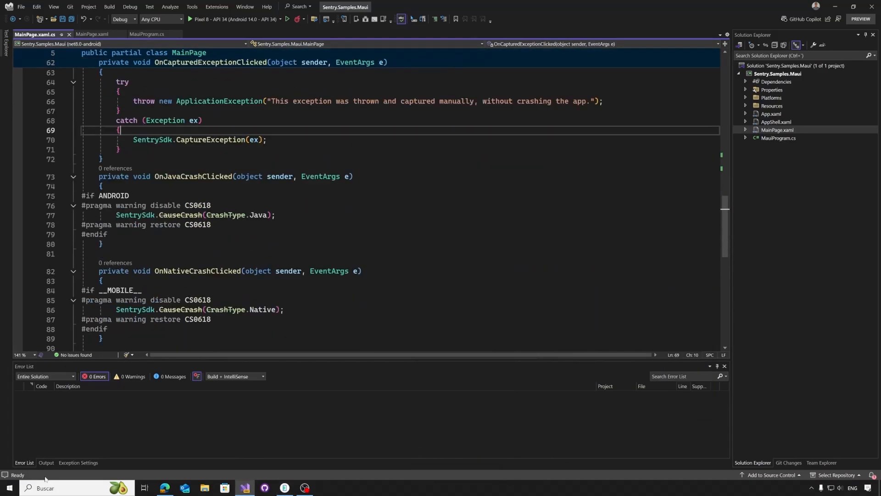
Step: Show the Output debug log and review the Java and native crash handlers in MainPage.xaml.cs
{"action": "left_click", "coordinate": [46, 462]}
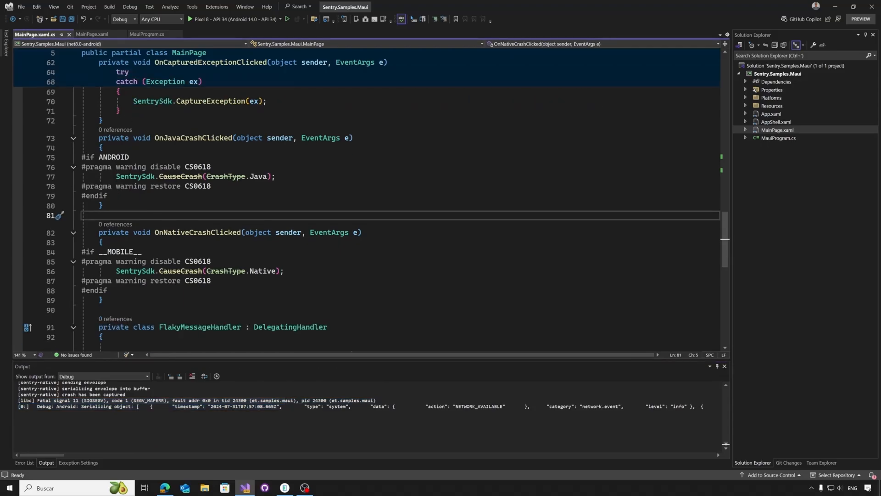
{"action": "scroll", "scroll_direction": "up", "scroll_amount": 3}
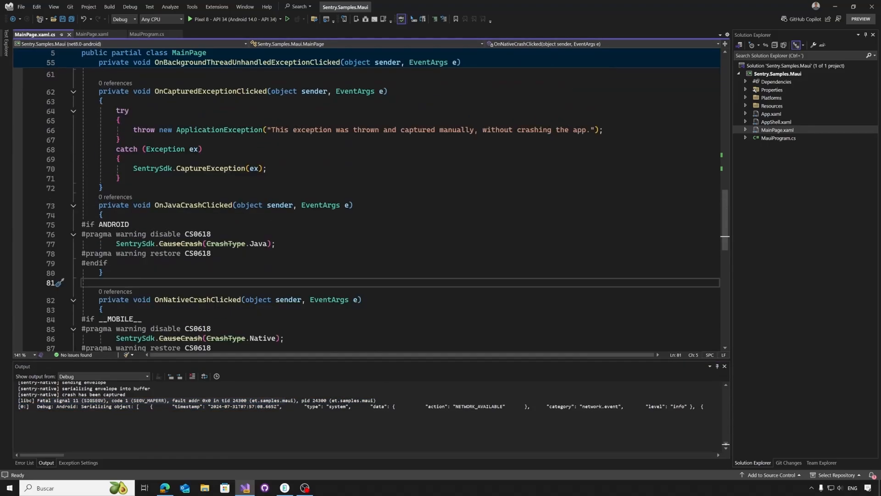
{"action": "scroll", "scroll_direction": "up", "scroll_amount": 3}
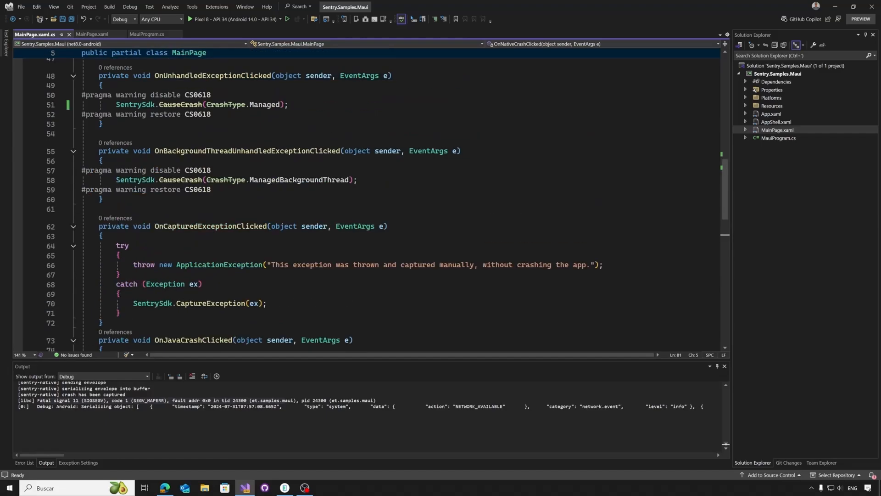
{"action": "scroll", "scroll_direction": "down", "scroll_amount": 3}
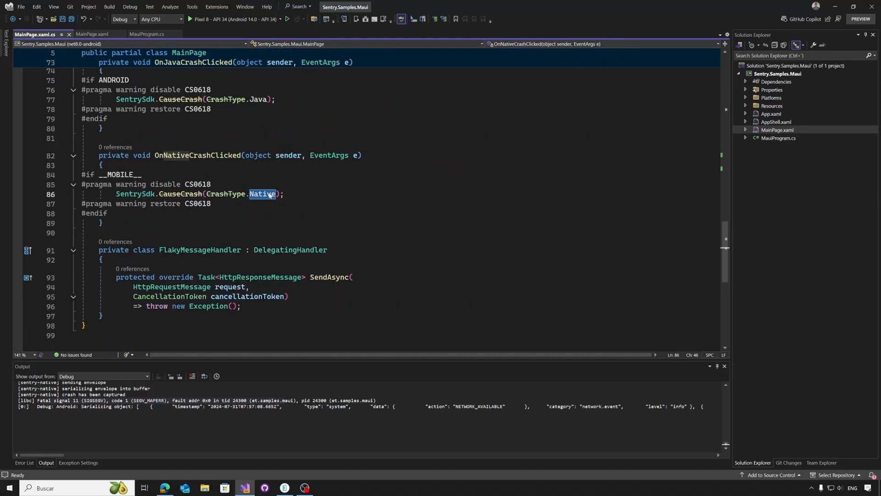
{"action": "left_click", "coordinate": [164, 487]}
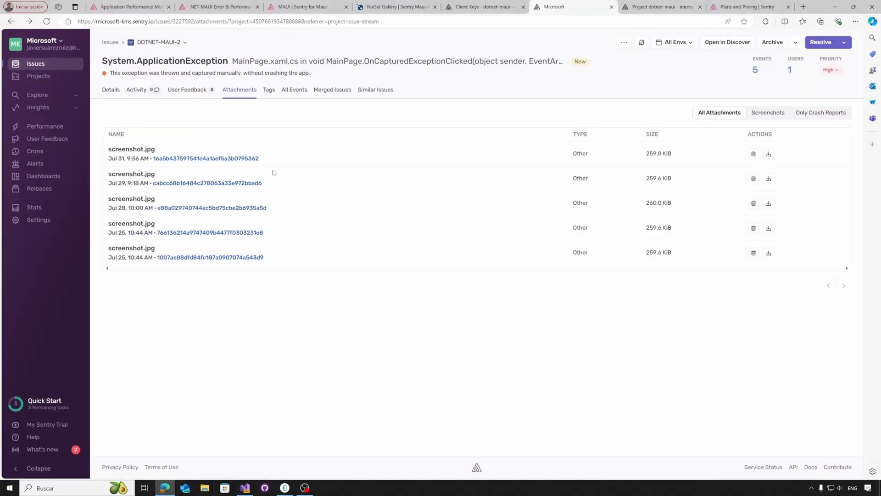
Step: Return to the dotnet-maui project overview and filter its issues to unhandled only
{"action": "left_click", "coordinate": [206, 183]}
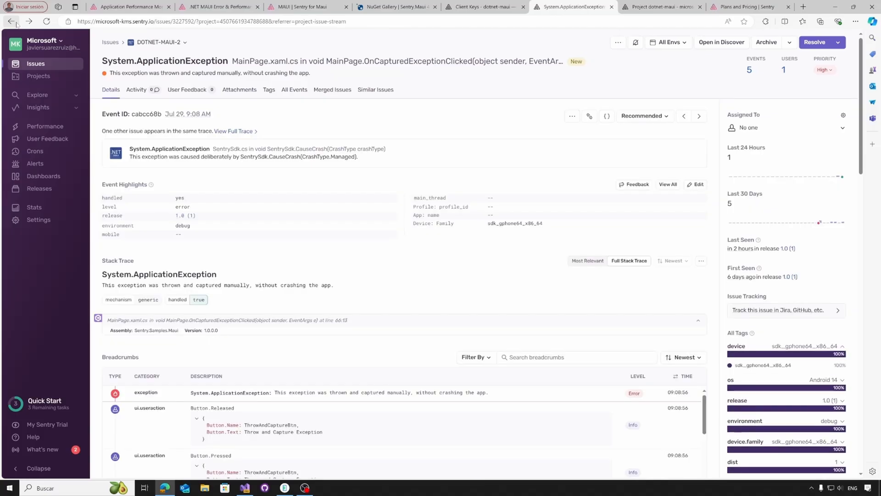
{"action": "left_click", "coordinate": [10, 21]}
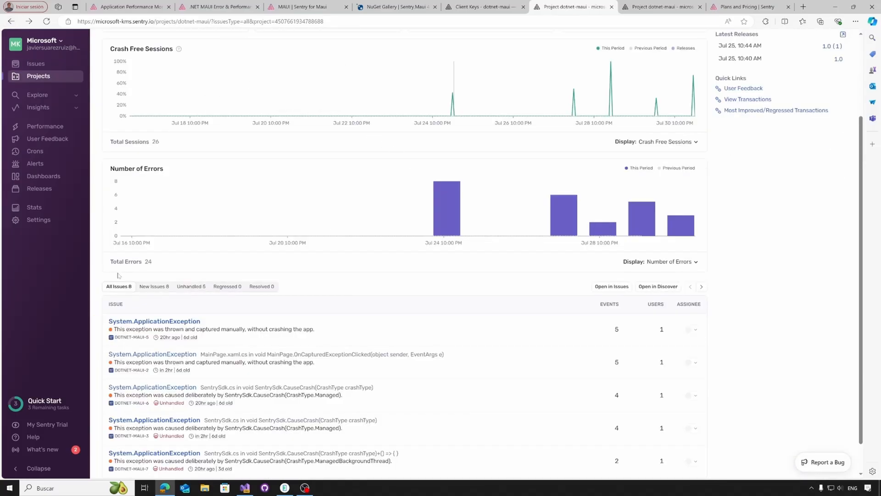
{"action": "scroll", "scroll_direction": "down", "scroll_amount": 3}
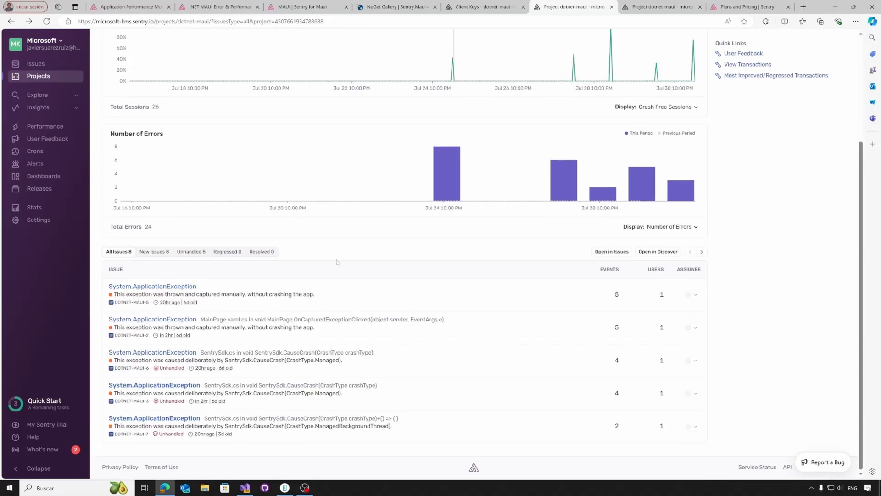
{"action": "left_click", "coordinate": [191, 251]}
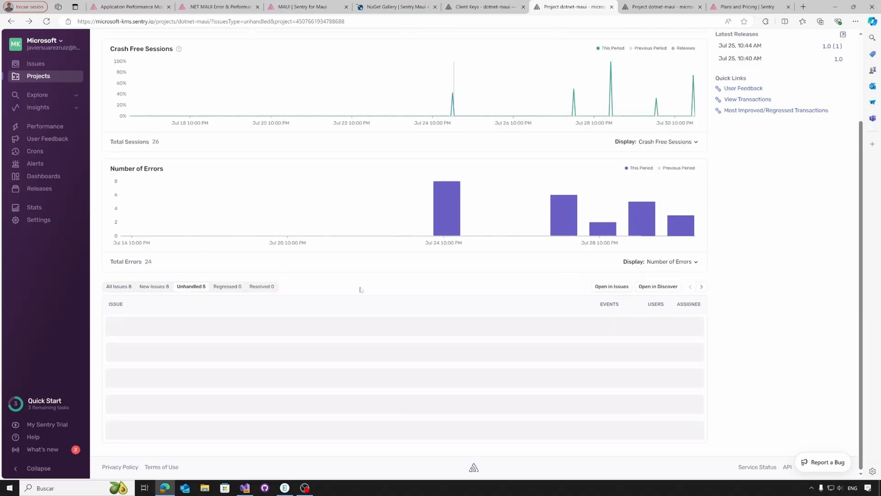
Step: Review the Java.Lang.RuntimeException issue's breadcrumbs tracing the Throw Java Exception button presses
{"action": "scroll", "scroll_direction": "down", "scroll_amount": 3}
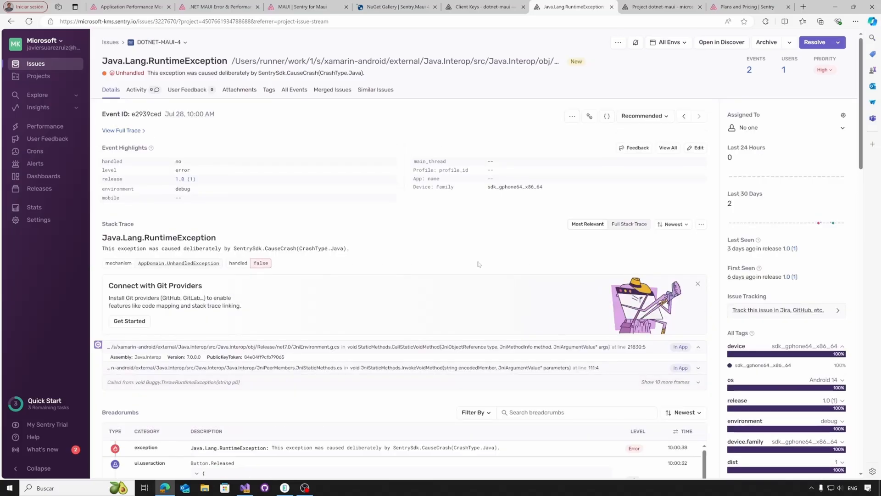
{"action": "scroll", "scroll_direction": "down", "scroll_amount": 3}
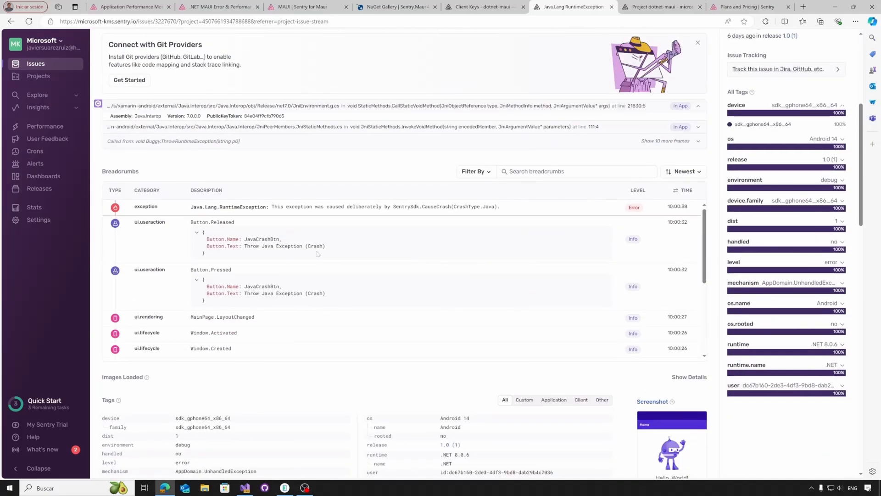
{"action": "scroll", "scroll_direction": "down", "scroll_amount": 3}
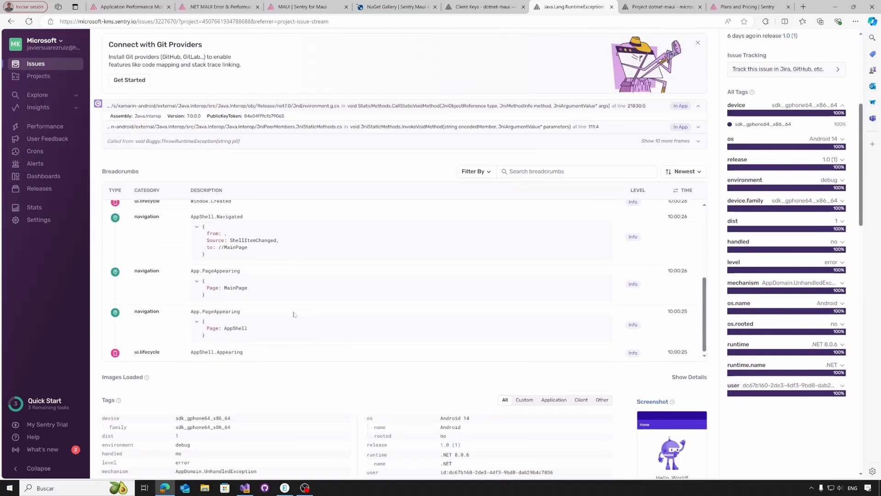
{"action": "scroll", "scroll_direction": "down", "scroll_amount": 3}
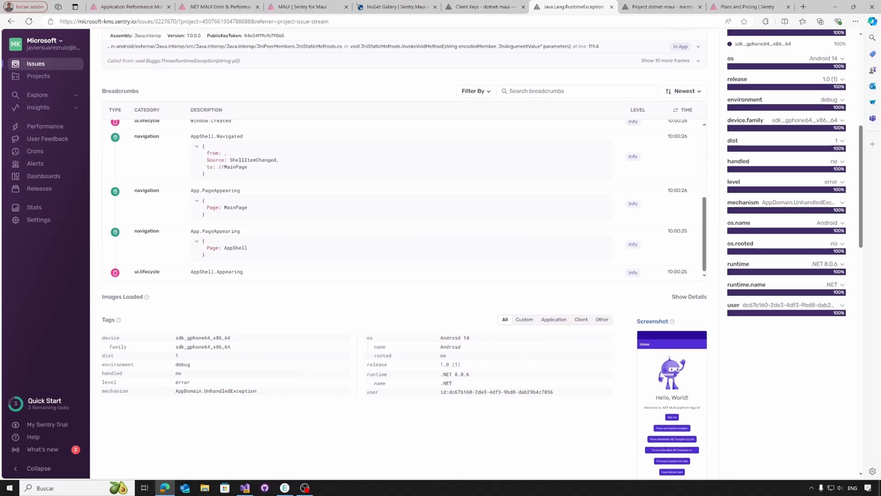
{"action": "scroll", "scroll_direction": "up", "scroll_amount": 3}
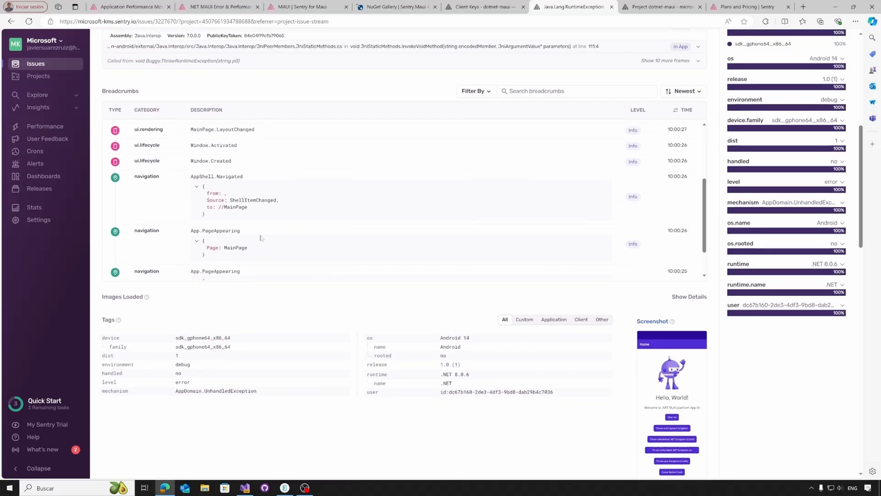
{"action": "scroll", "scroll_direction": "up", "scroll_amount": 3}
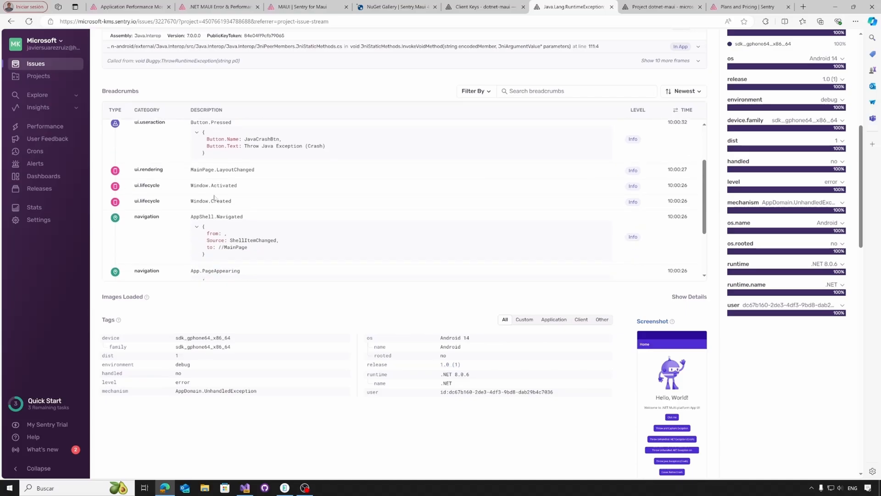
{"action": "scroll", "scroll_direction": "up", "scroll_amount": 3}
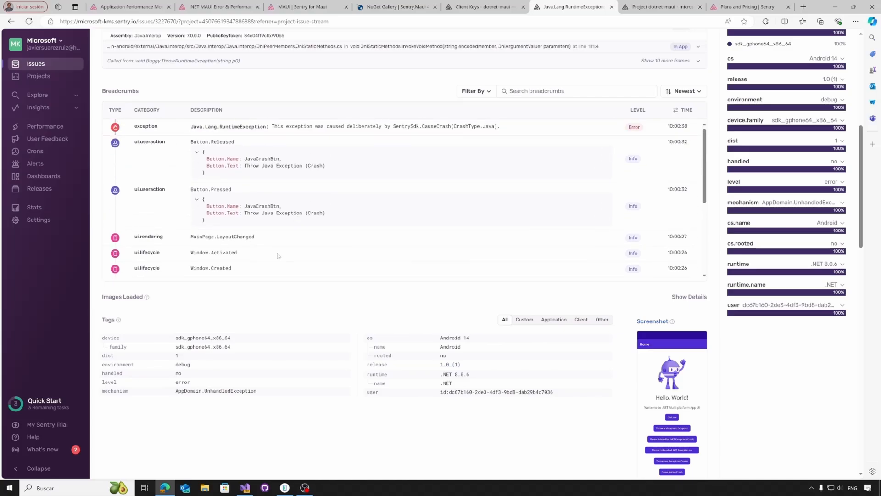
{"action": "scroll", "scroll_direction": "up", "scroll_amount": 3}
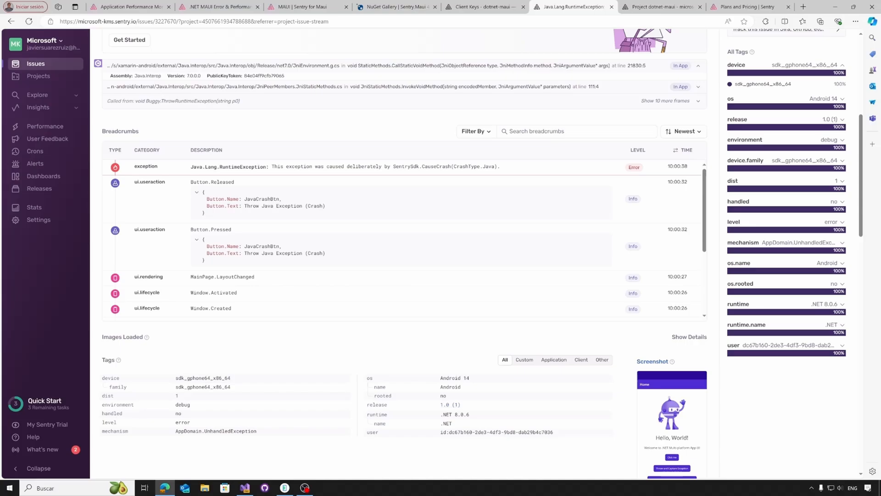
{"action": "scroll", "scroll_direction": "up", "scroll_amount": 3}
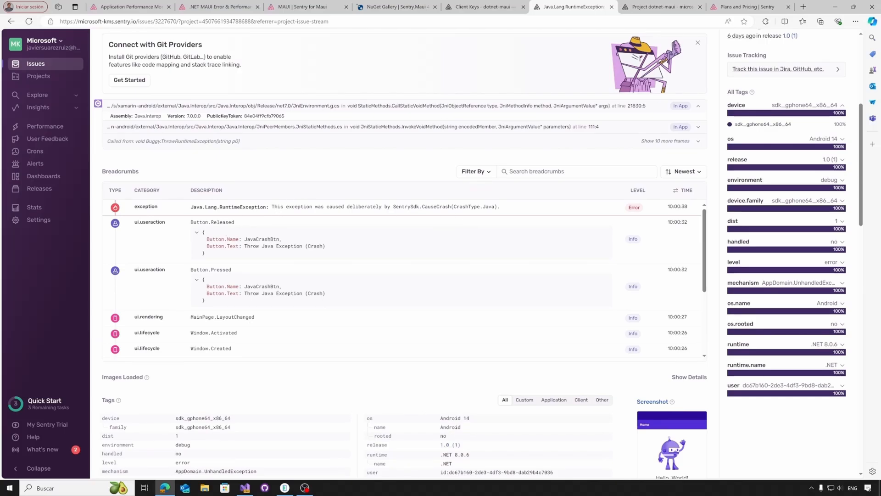
{"action": "double_click", "coordinate": [425, 207]}
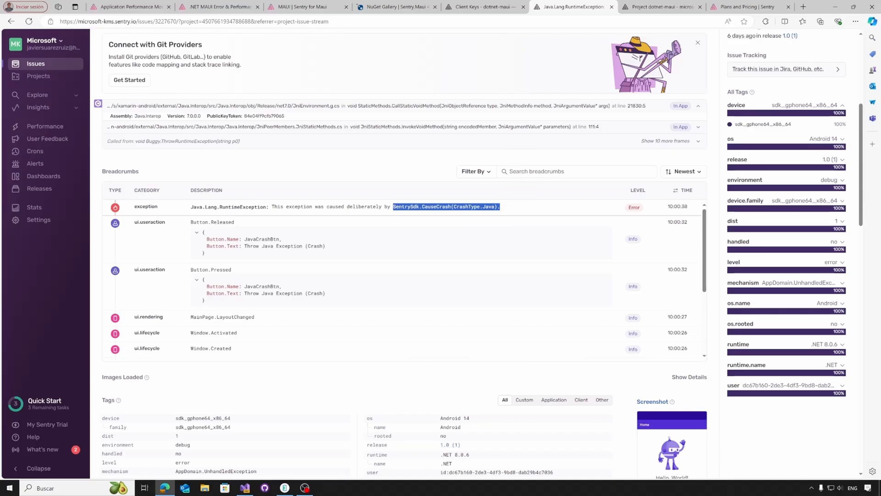
{"action": "double_click", "coordinate": [242, 207]}
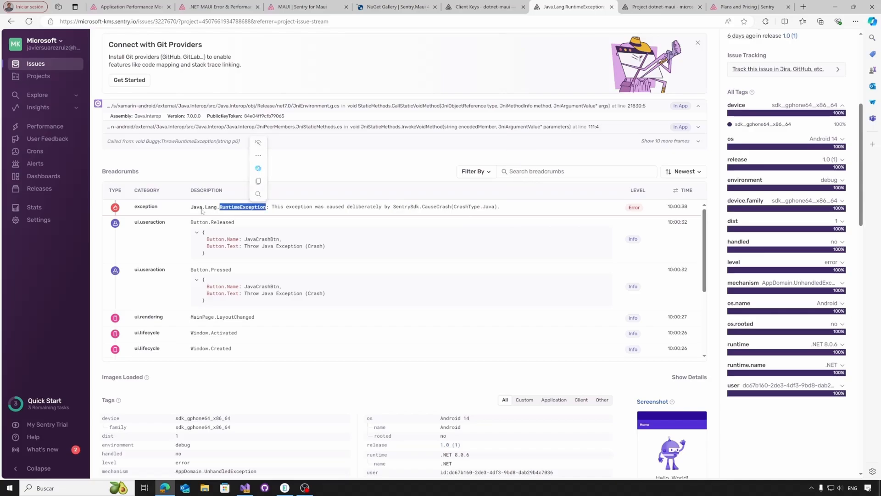
{"action": "scroll", "scroll_direction": "down", "scroll_amount": 3}
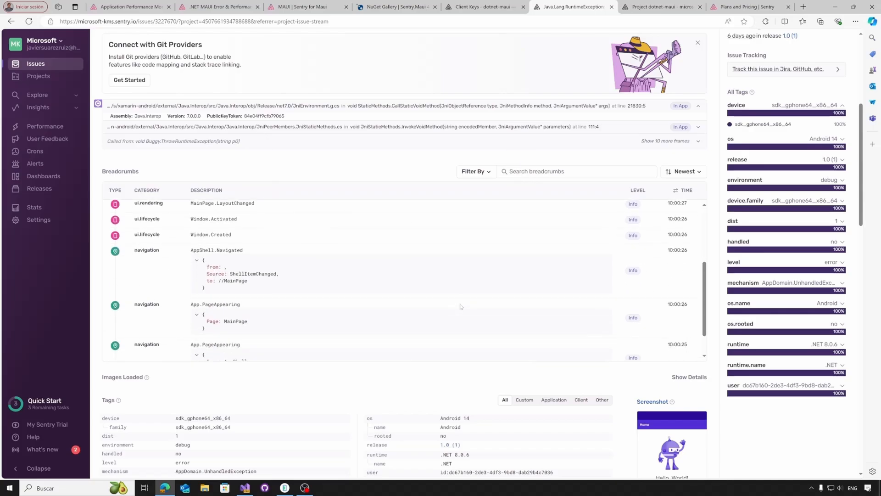
{"action": "scroll", "scroll_direction": "down", "scroll_amount": 3}
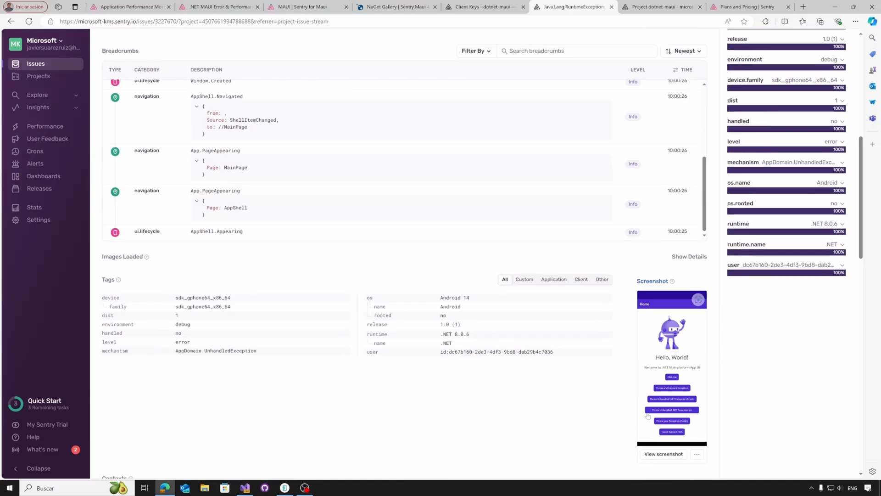
{"action": "scroll", "scroll_direction": "down", "scroll_amount": 3}
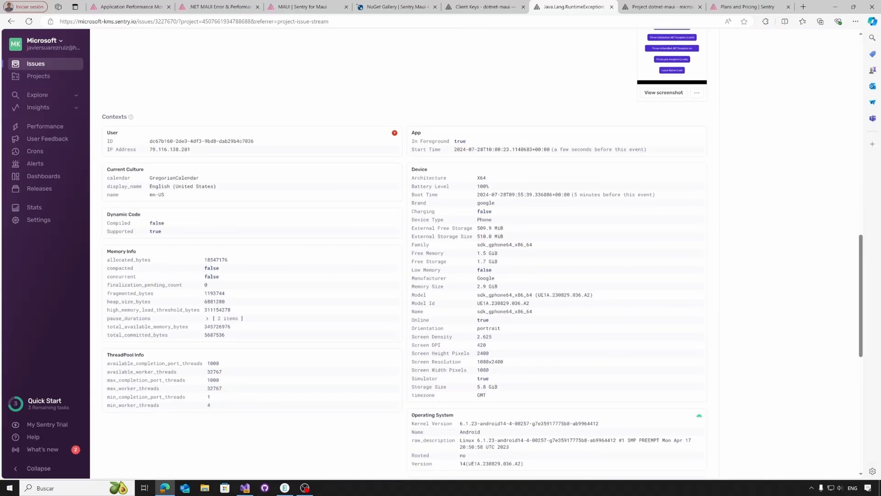
{"action": "scroll", "scroll_direction": "up", "scroll_amount": 3}
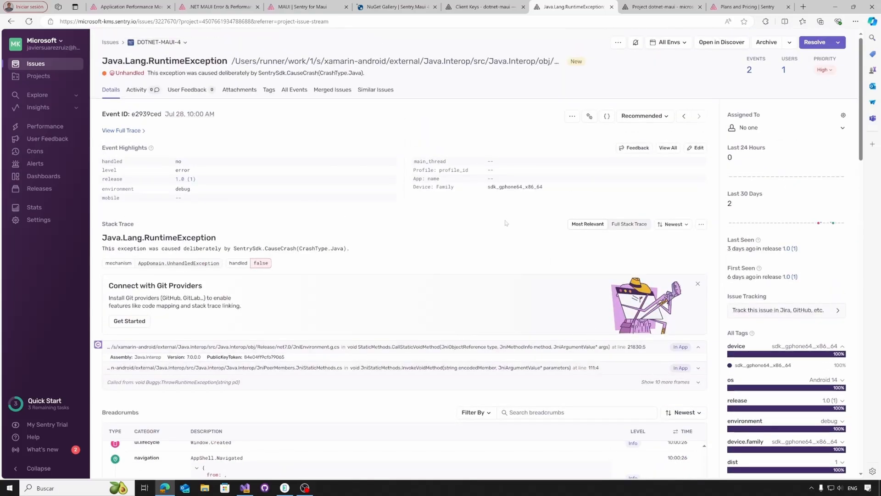
{"action": "mouse_move", "coordinate": [157, 115]}
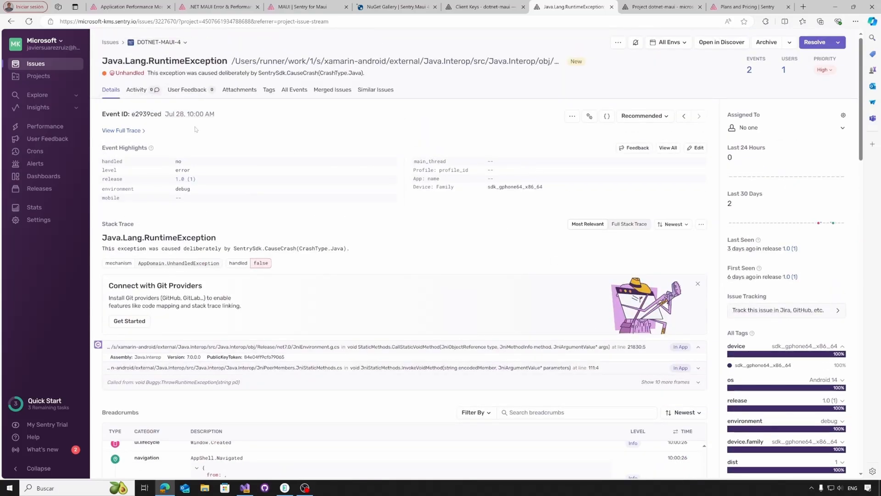
{"action": "mouse_move", "coordinate": [35, 164]}
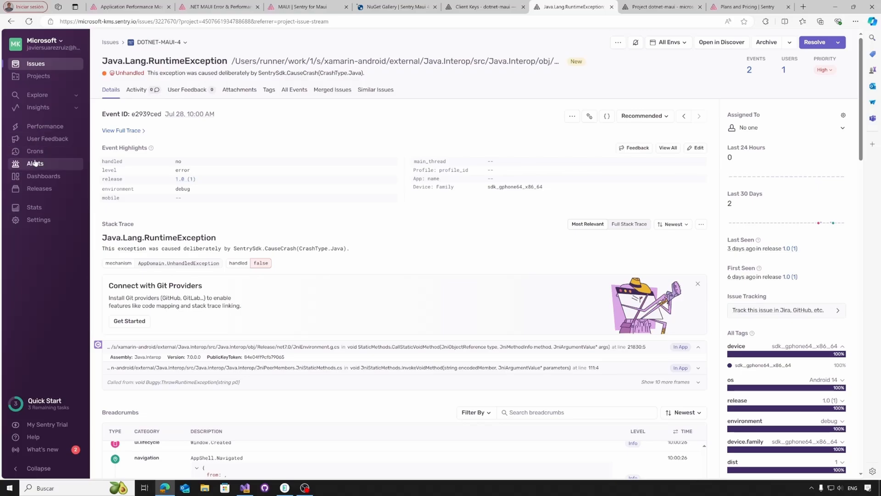
Step: View the alert rules list, then open dotnet-maui's project settings from the Projects overview
{"action": "left_click", "coordinate": [35, 164]}
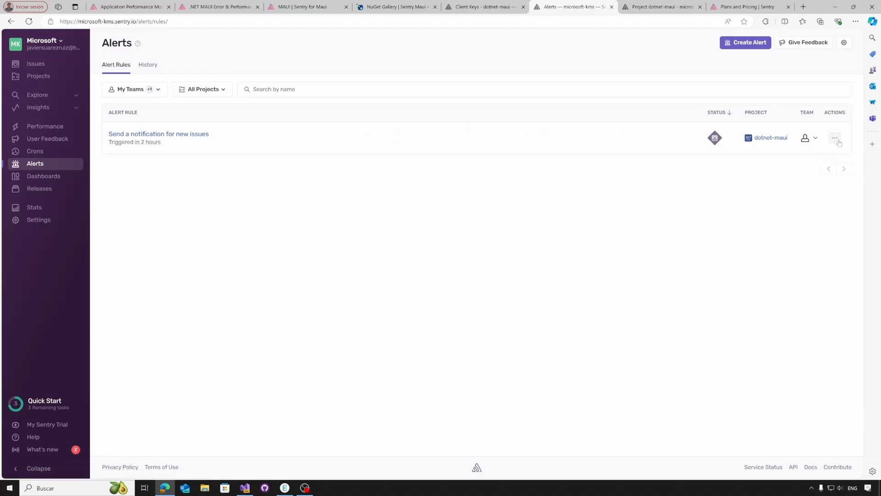
{"action": "left_click", "coordinate": [38, 76]}
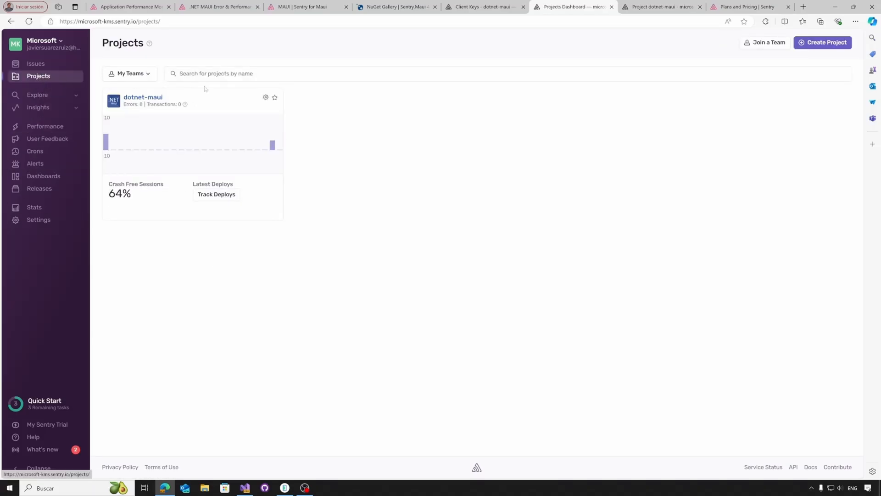
{"action": "left_click", "coordinate": [266, 99]}
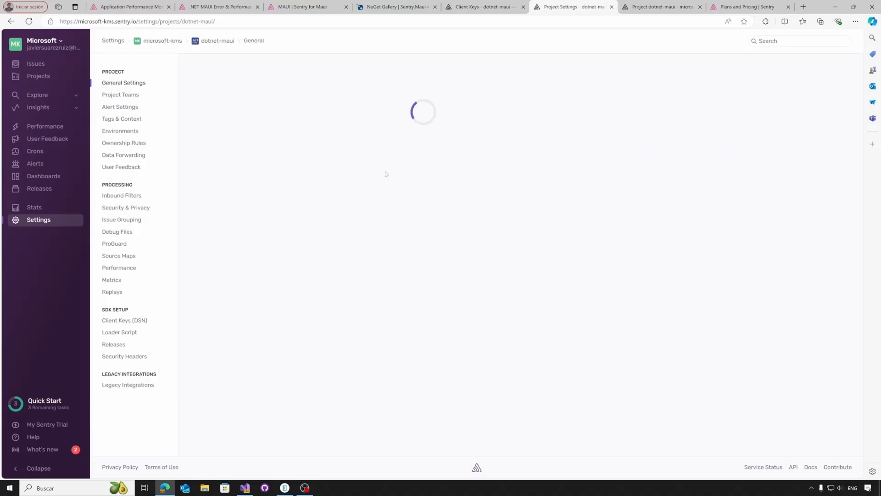
Step: Review dotnet-maui's Alert Settings, then switch to the Sentry Plans and Pricing page
{"action": "left_click", "coordinate": [120, 107]}
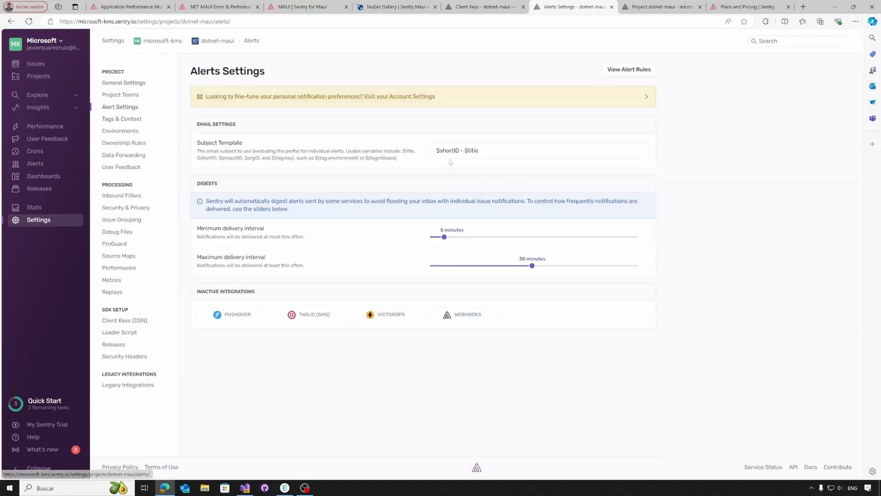
{"action": "mouse_move", "coordinate": [480, 116]}
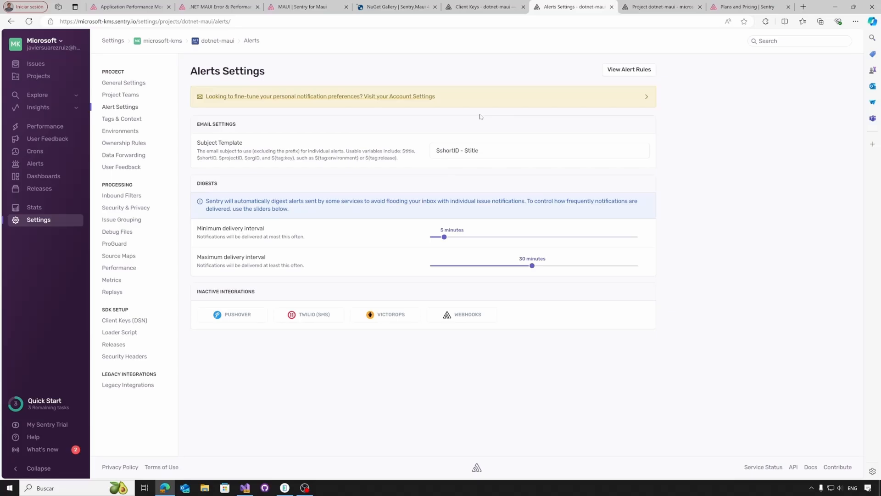
{"action": "mouse_move", "coordinate": [122, 117]}
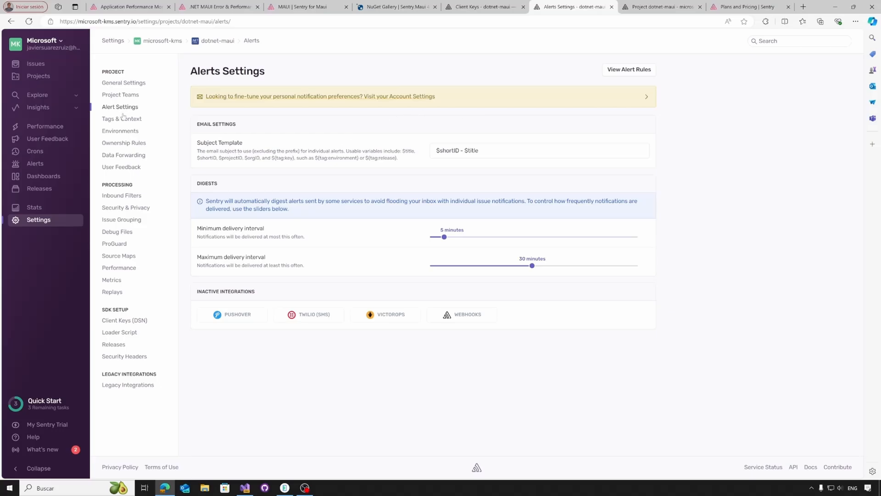
{"action": "mouse_move", "coordinate": [121, 219]}
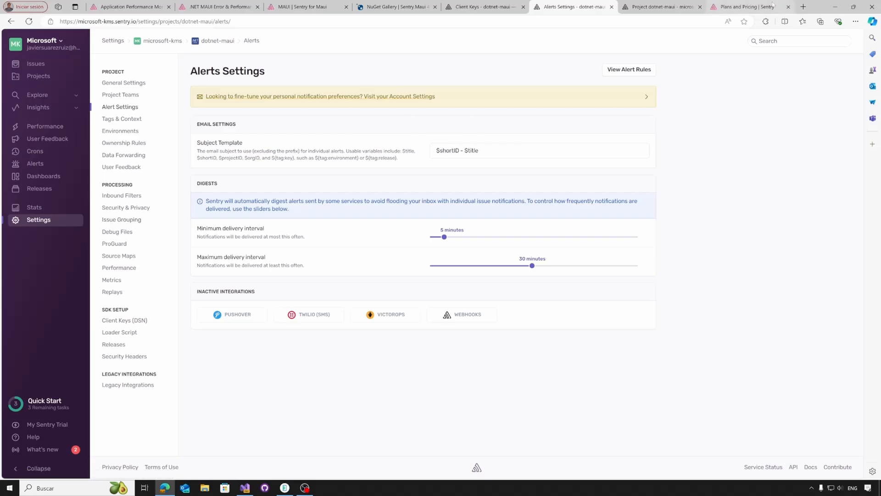
{"action": "left_click", "coordinate": [747, 6]}
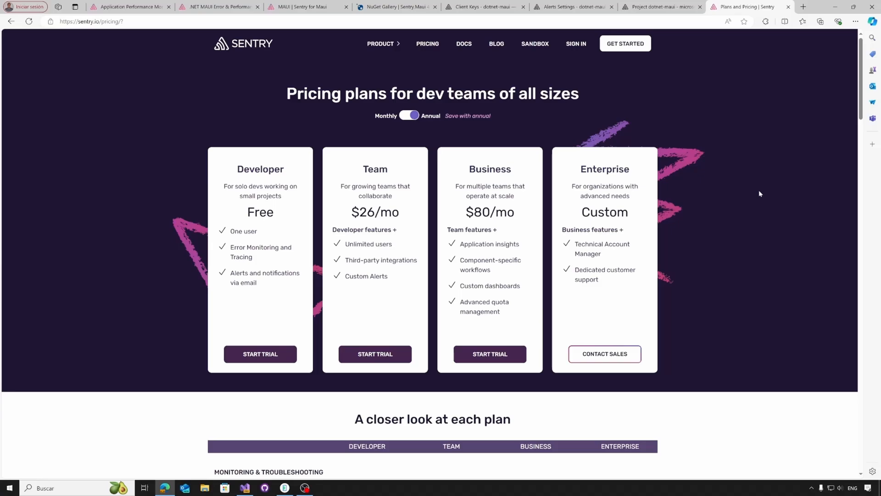
{"action": "scroll", "scroll_direction": "down", "scroll_amount": 3}
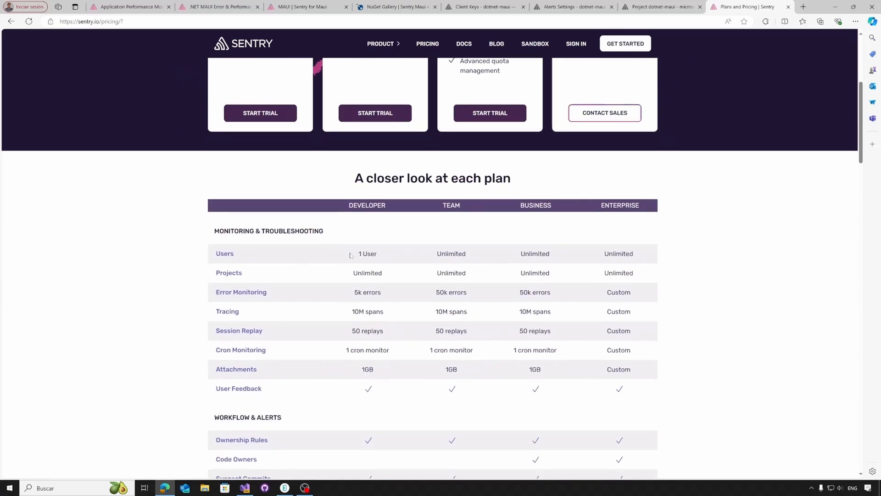
{"action": "mouse_move", "coordinate": [349, 254]}
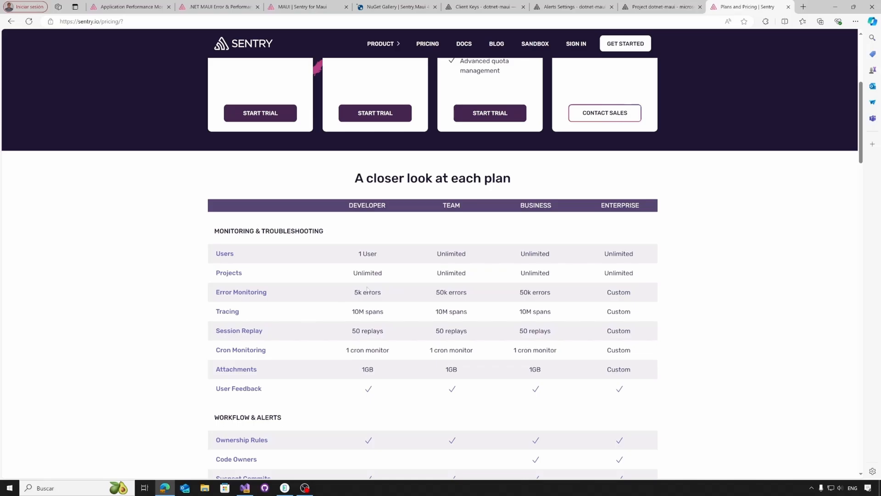
{"action": "scroll", "scroll_direction": "up", "scroll_amount": 3}
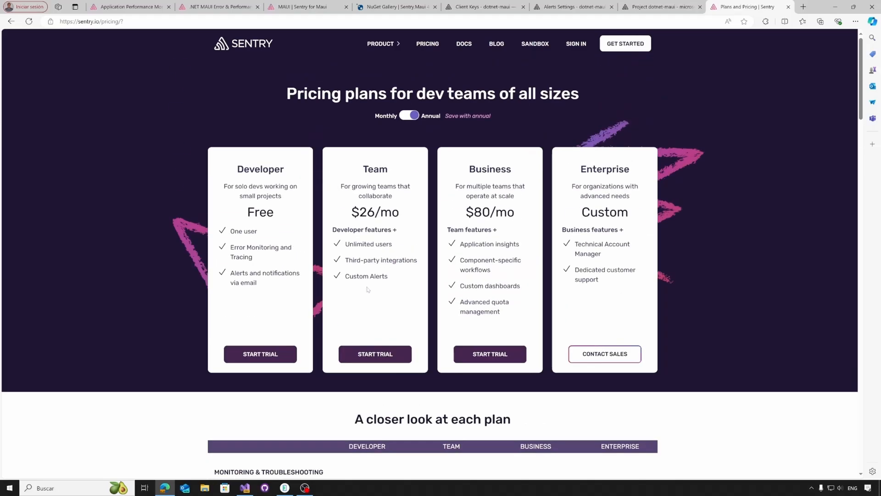
{"action": "mouse_move", "coordinate": [522, 262]}
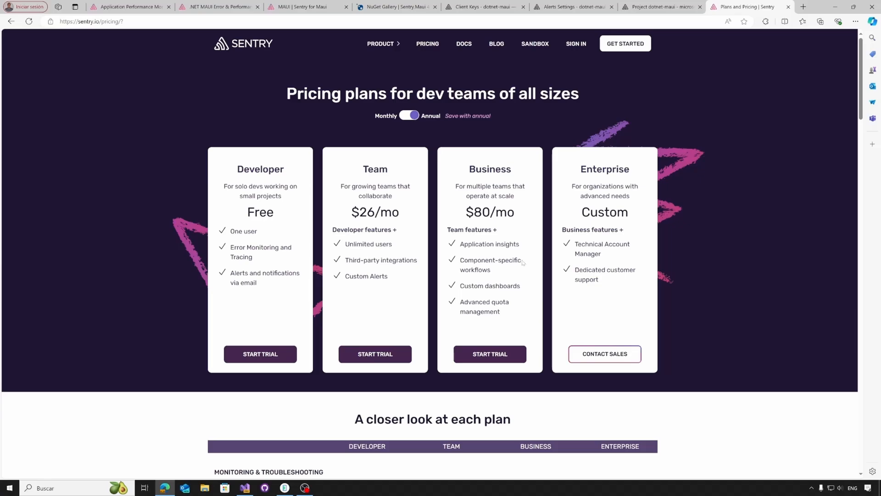
{"action": "scroll", "scroll_direction": "down", "scroll_amount": 3}
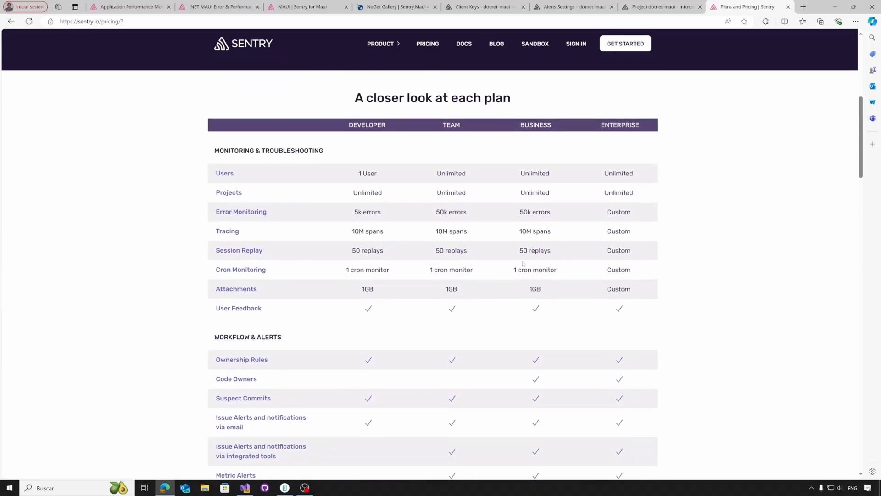
{"action": "scroll", "scroll_direction": "down", "scroll_amount": 3}
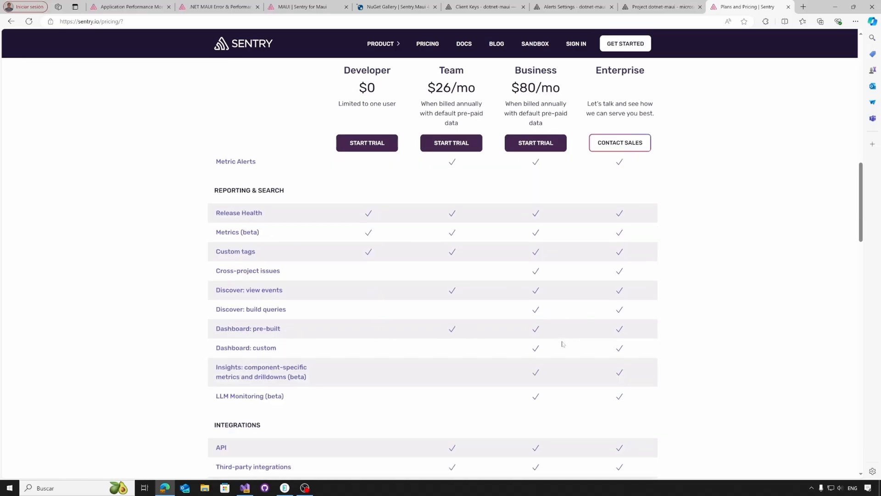
{"action": "scroll", "scroll_direction": "up", "scroll_amount": 3}
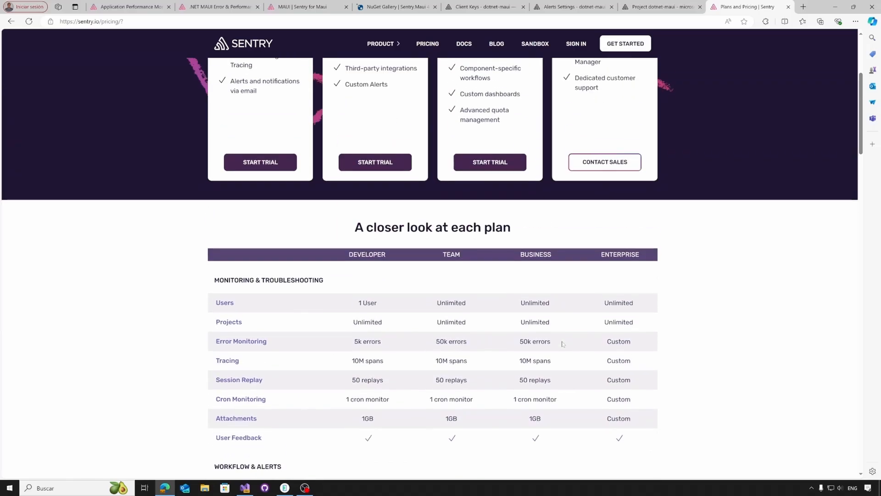
{"action": "scroll", "scroll_direction": "up", "scroll_amount": 3}
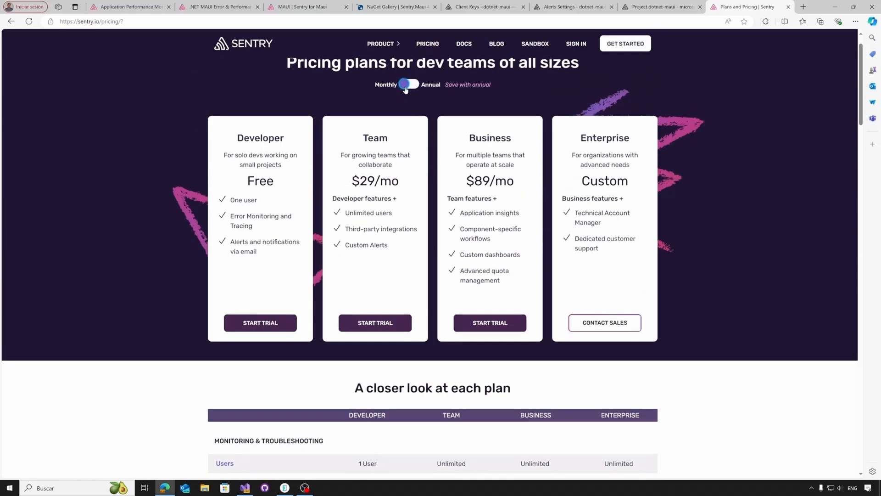
{"action": "left_click", "coordinate": [409, 85]}
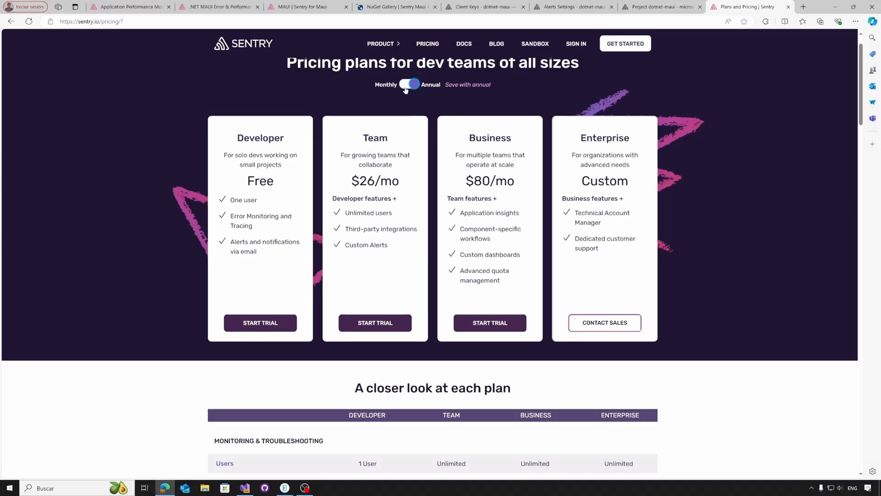